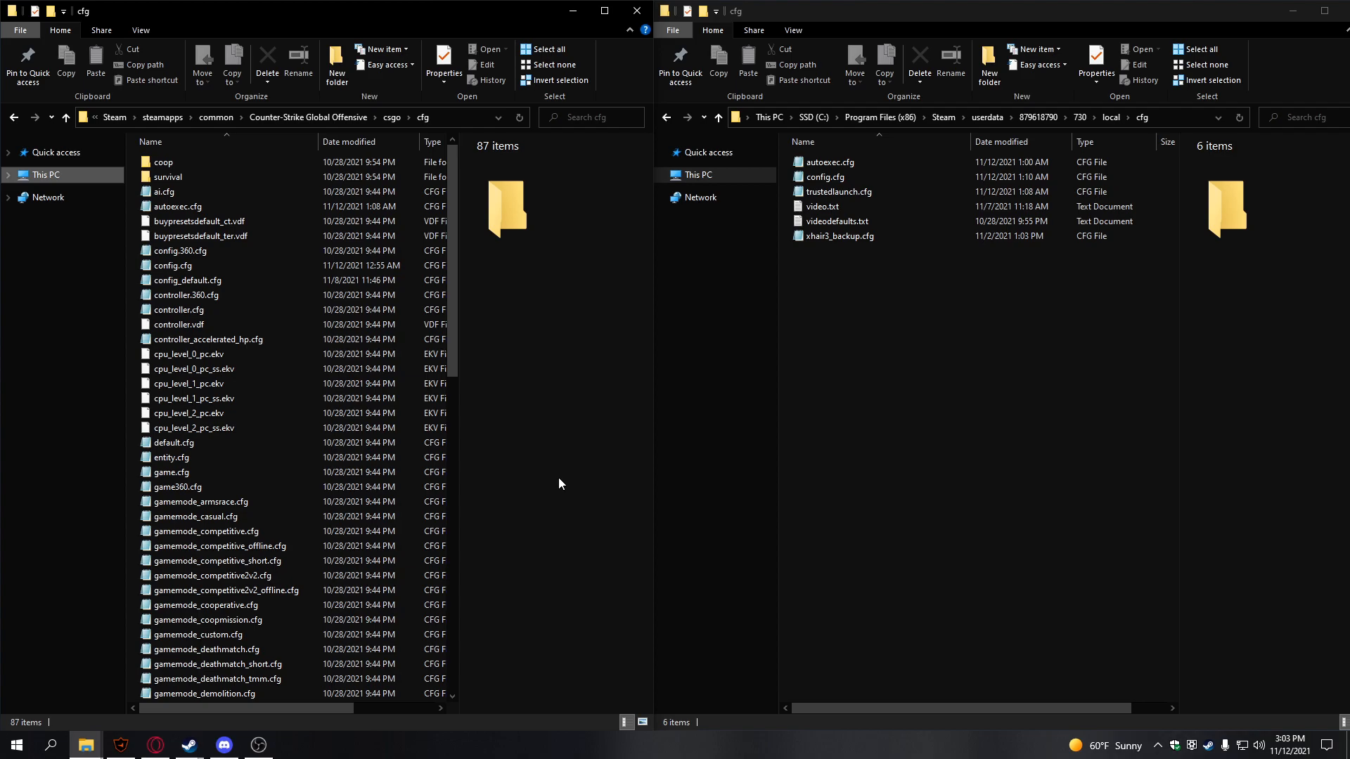
{"action": "mouse_move", "coordinate": [772, 325]}
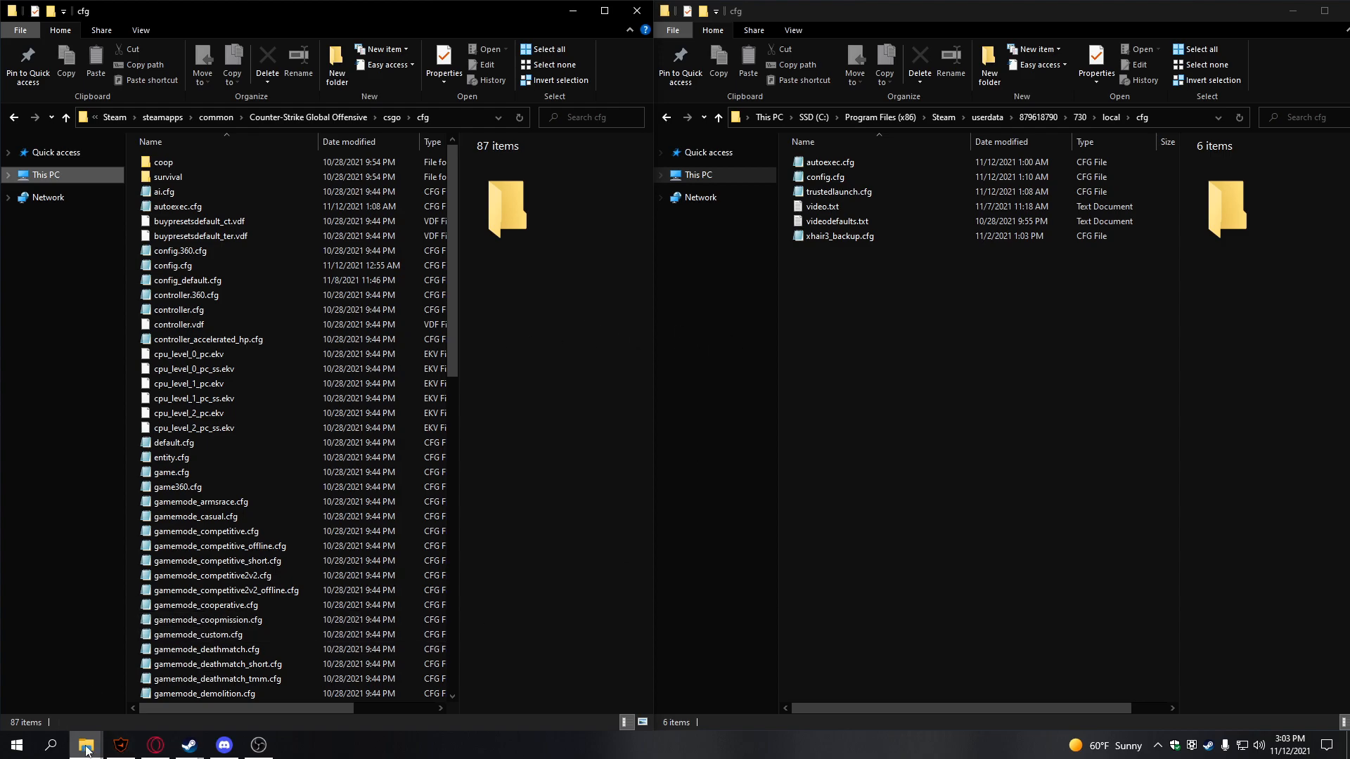
Look up the Steam friend code to compare with the userdata folder name.
{"action": "right_click", "coordinate": [84, 744]}
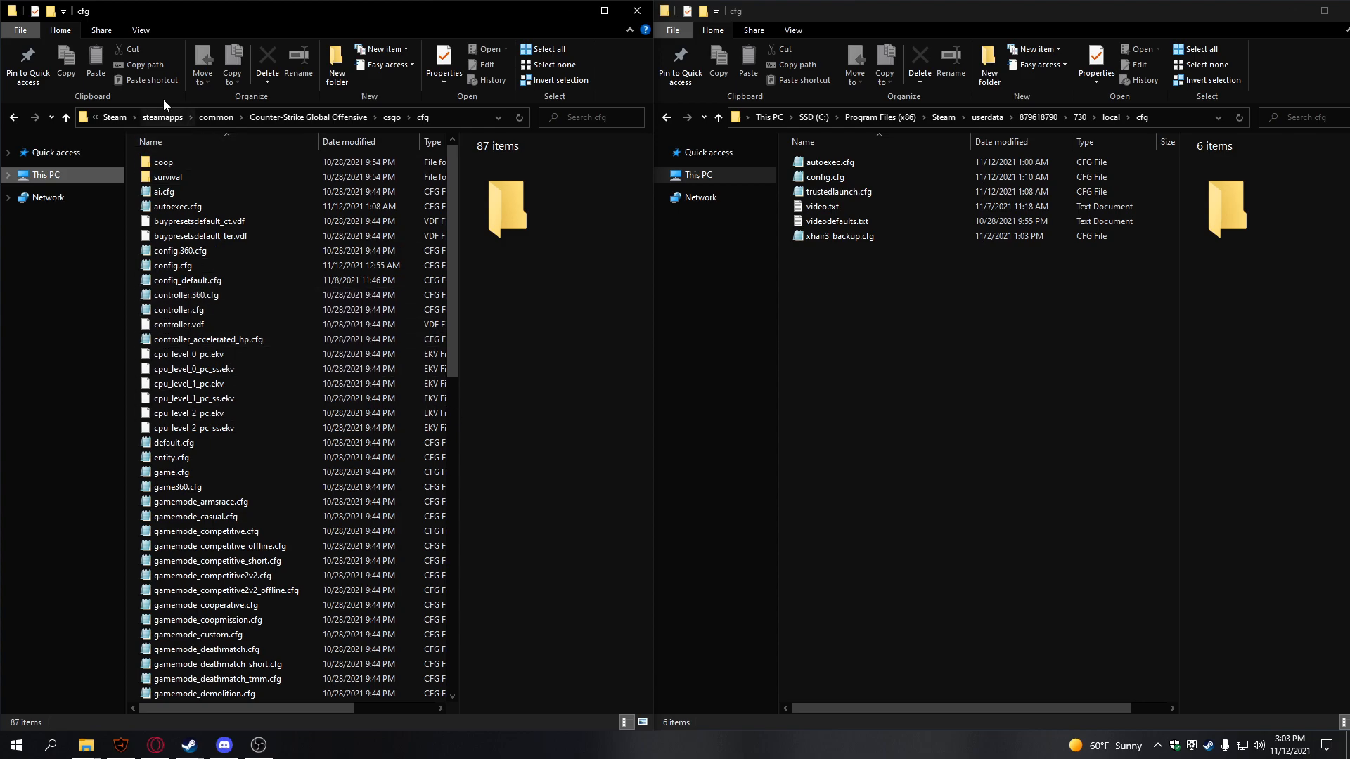
{"action": "mouse_move", "coordinate": [307, 118]}
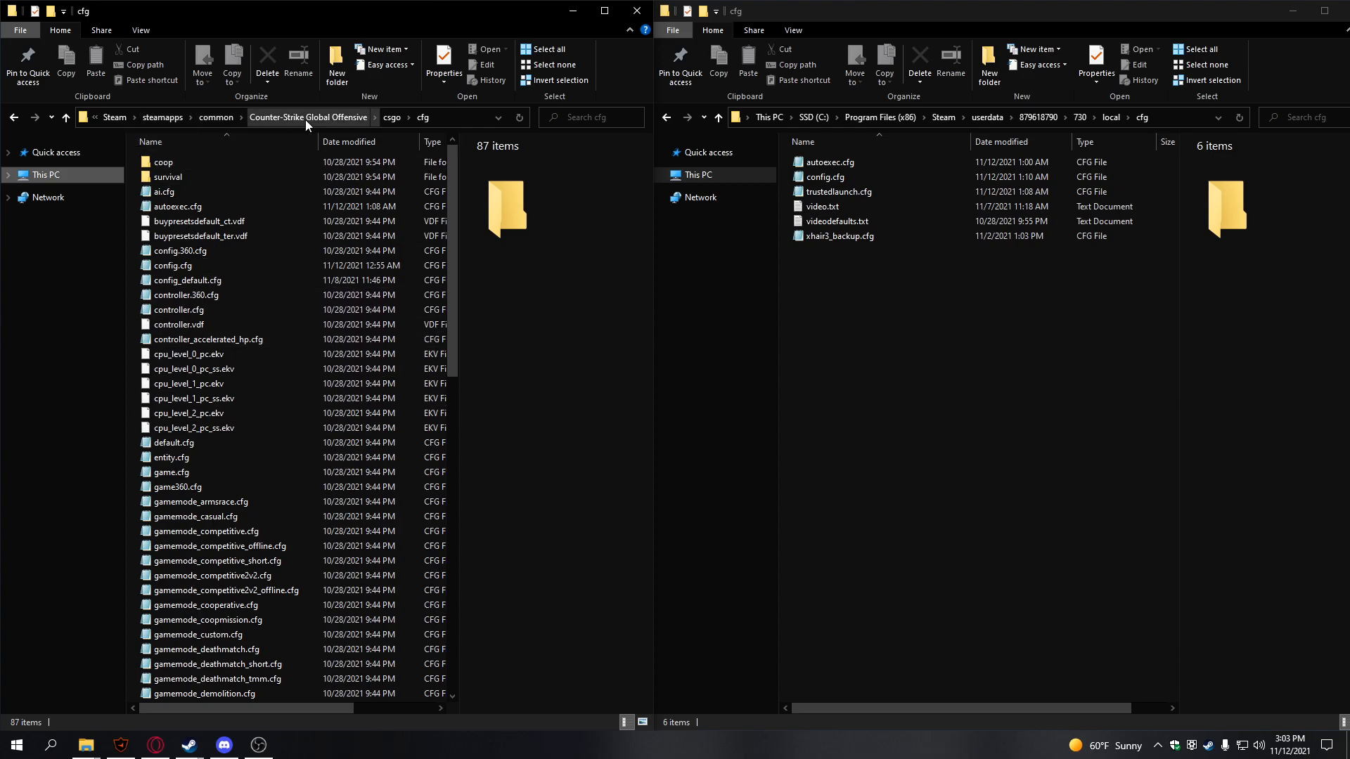
{"action": "mouse_move", "coordinate": [434, 126]}
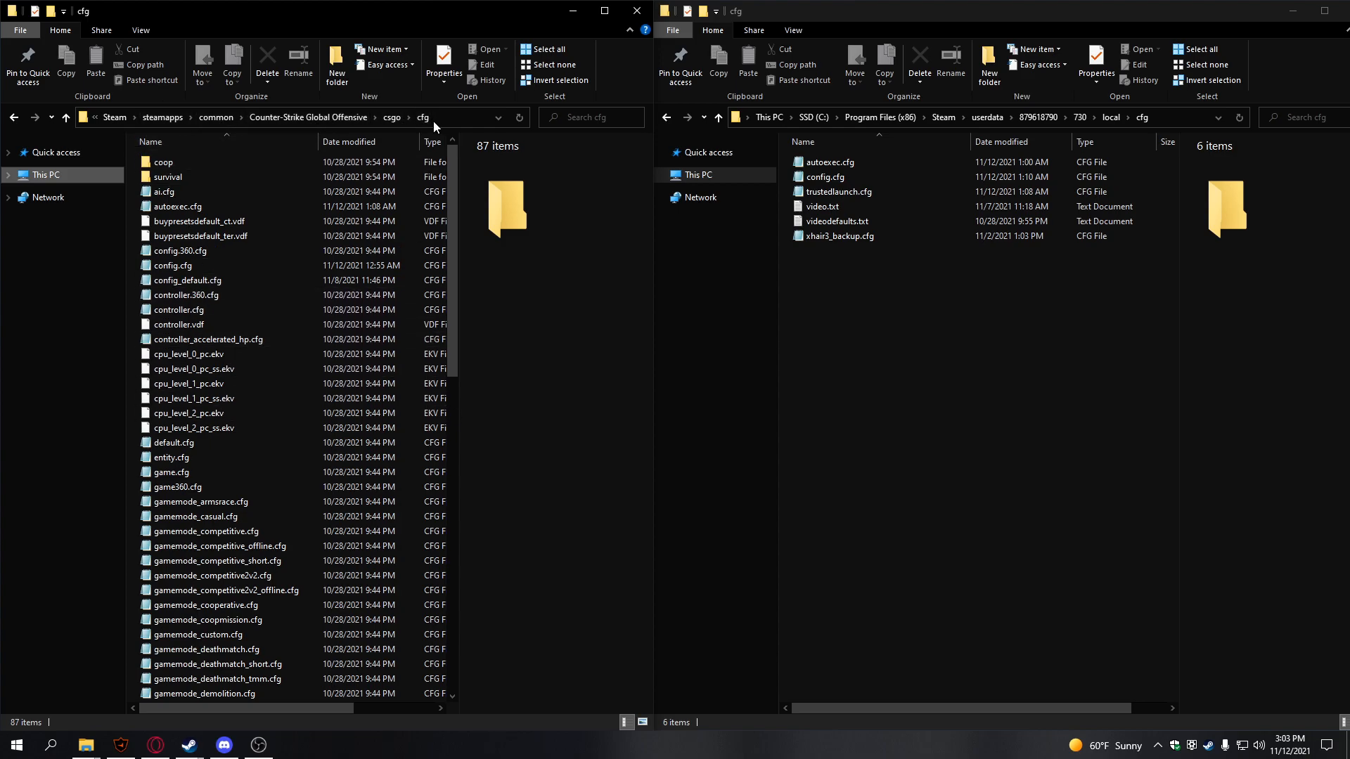
{"action": "left_click", "coordinate": [828, 162]}
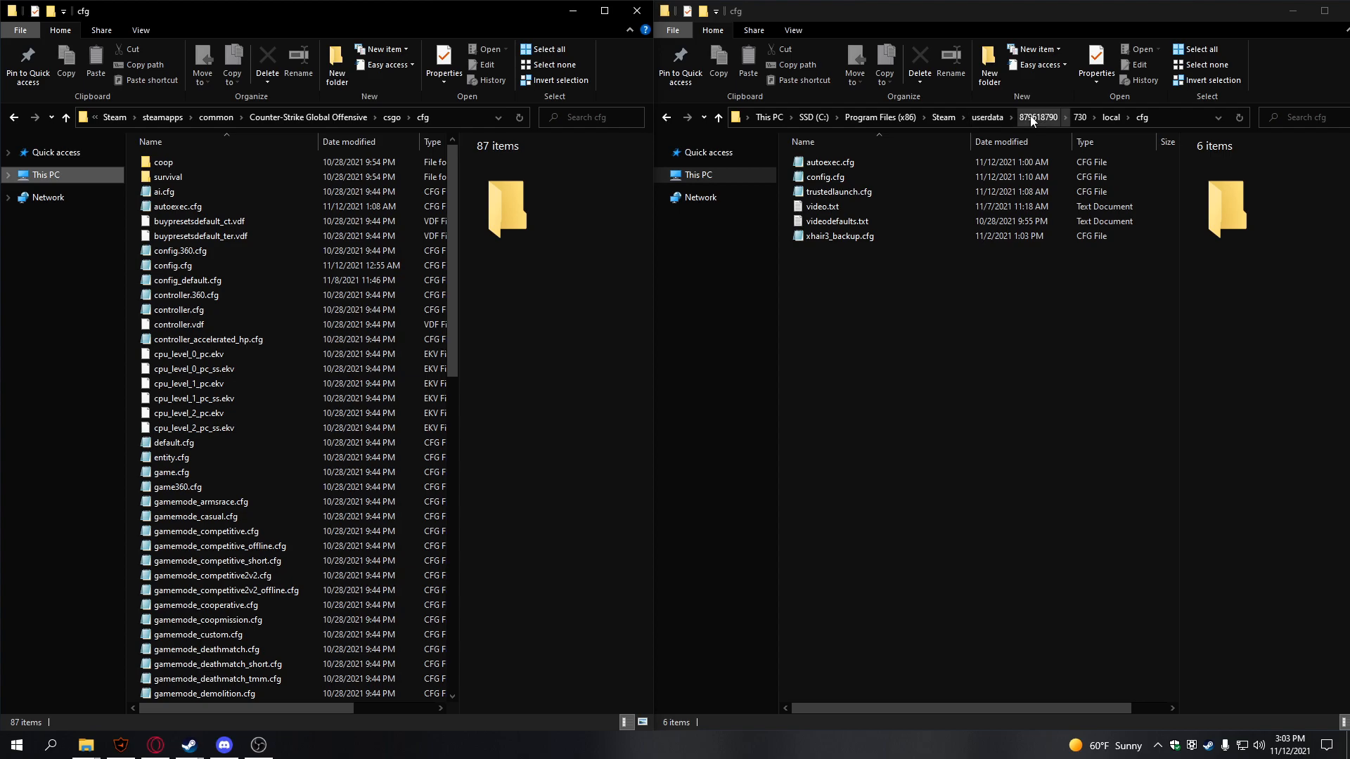
{"action": "mouse_move", "coordinate": [188, 744]}
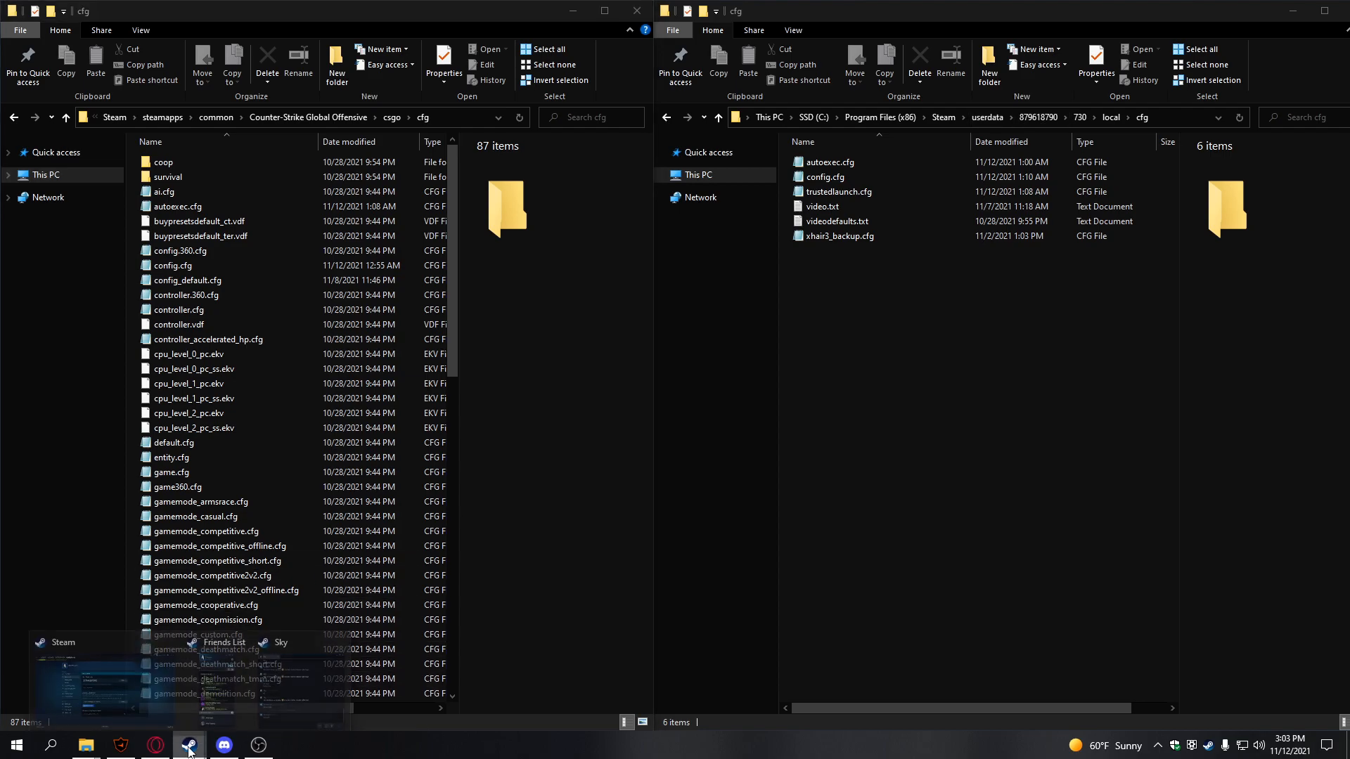
{"action": "left_click", "coordinate": [188, 744]}
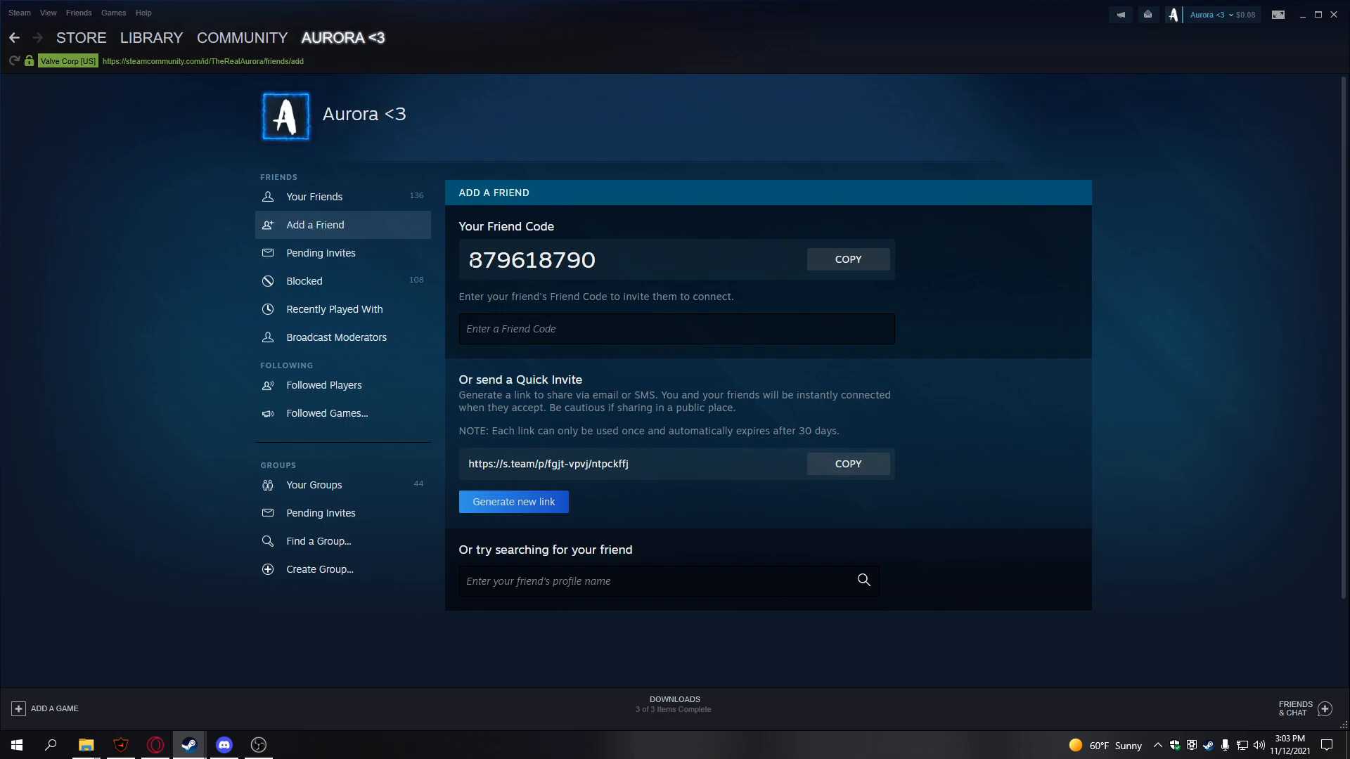
{"action": "double_click", "coordinate": [532, 259]}
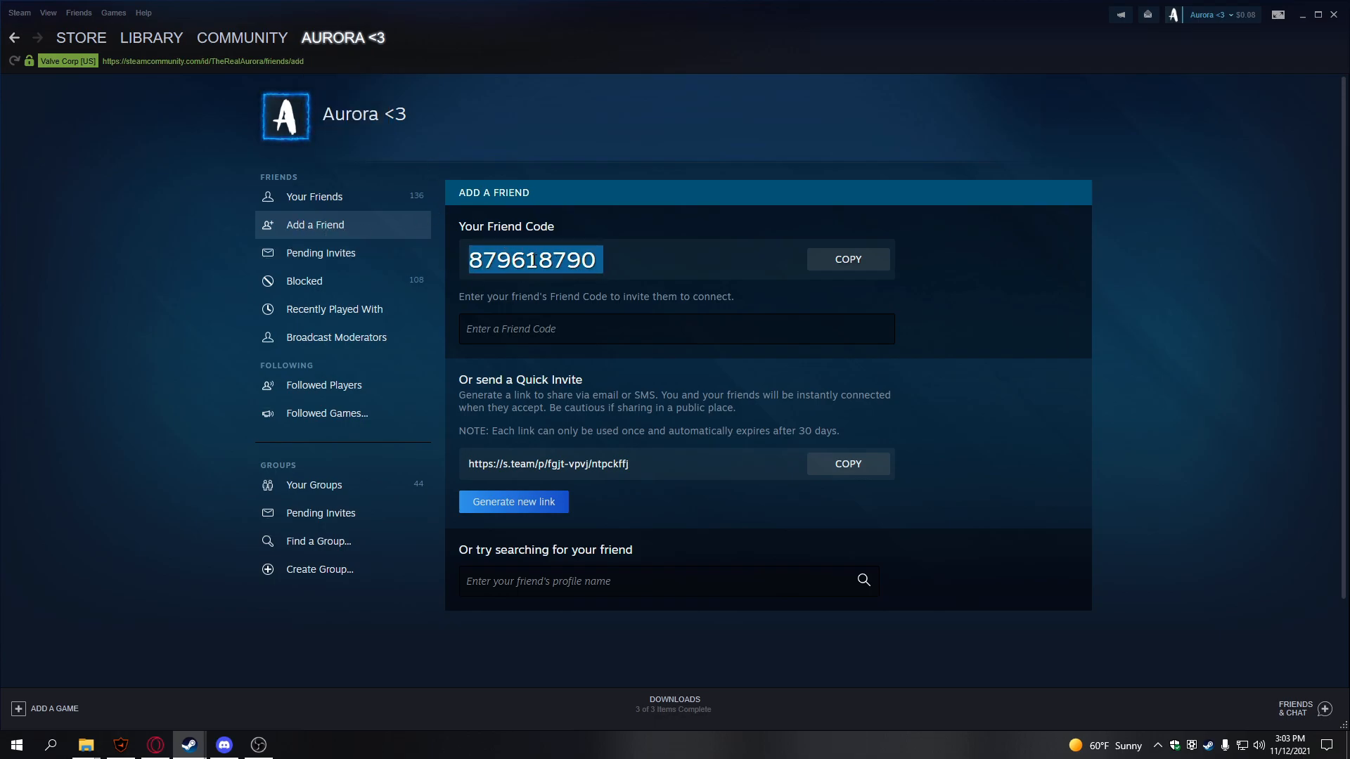
{"action": "mouse_move", "coordinate": [85, 745]}
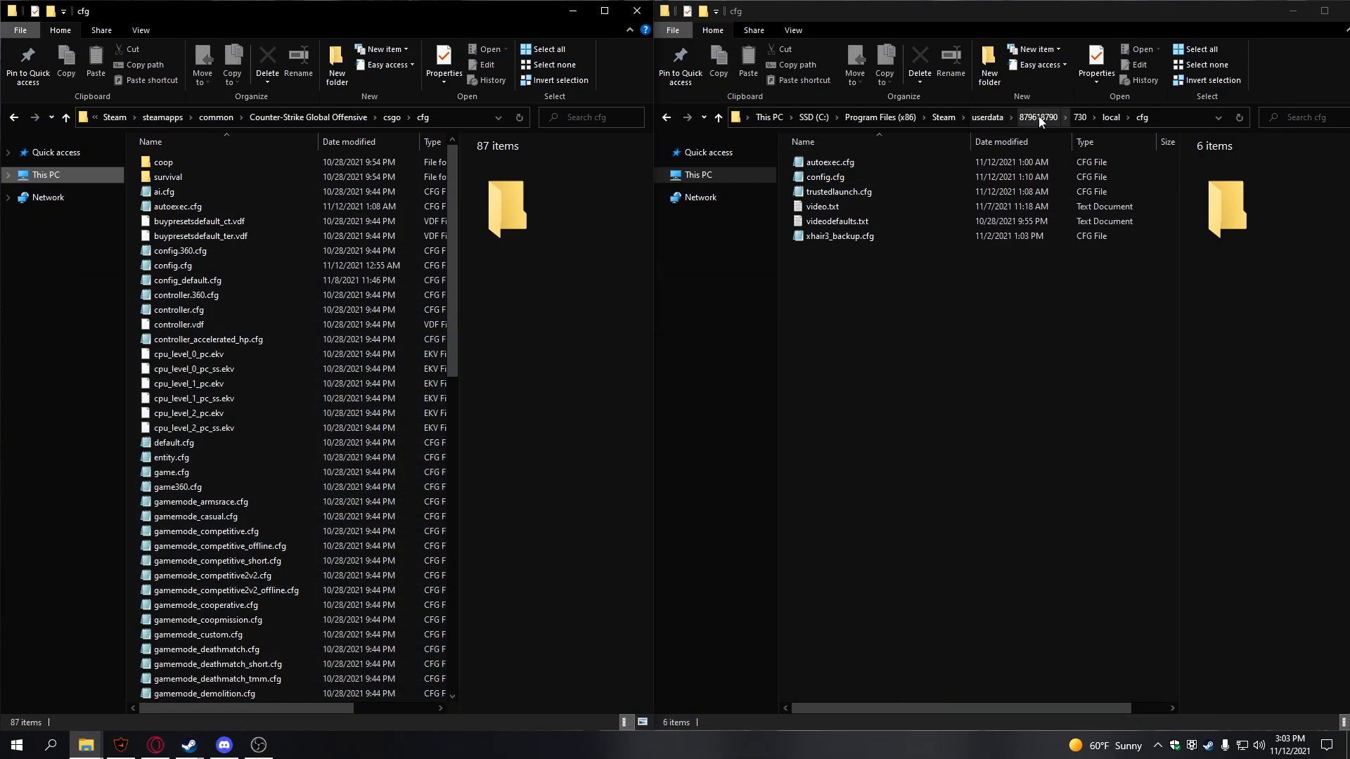
{"action": "mouse_move", "coordinate": [1074, 126]}
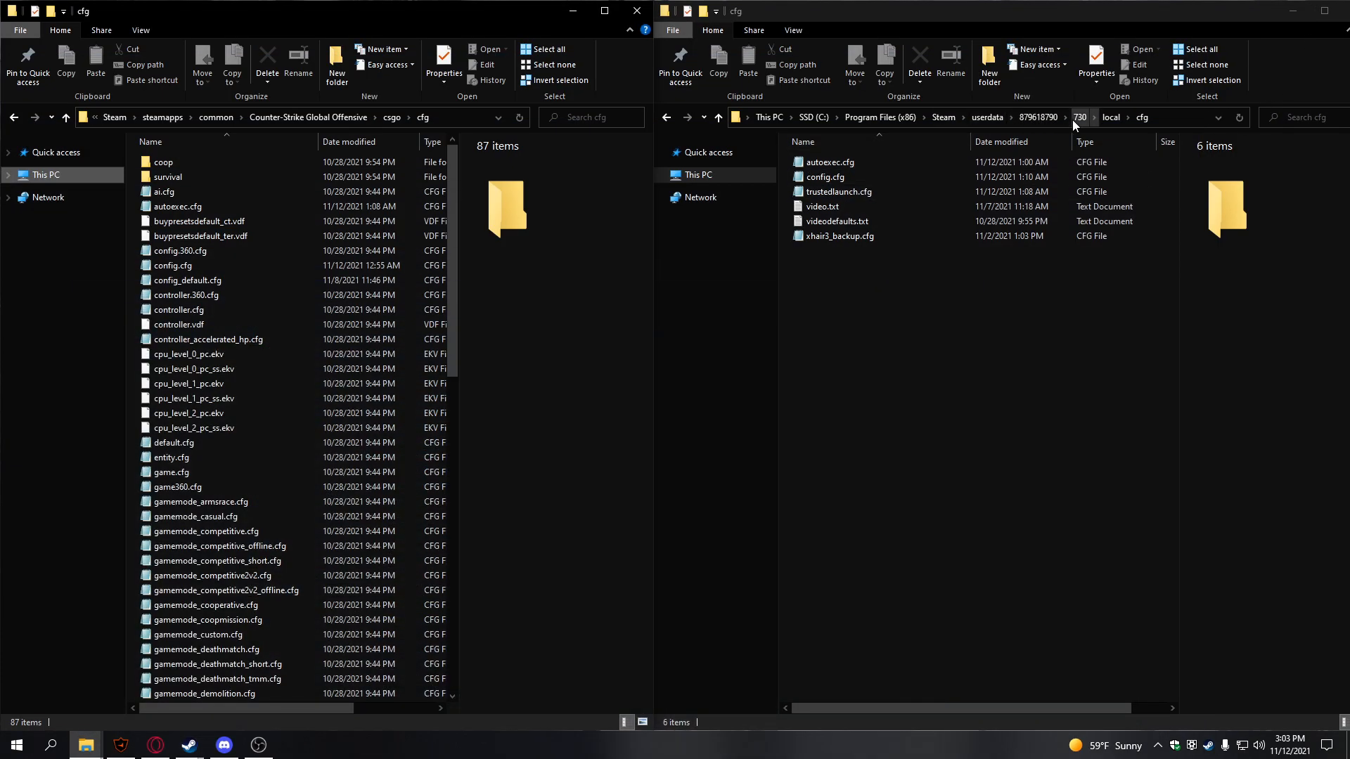
{"action": "mouse_move", "coordinate": [1085, 107]}
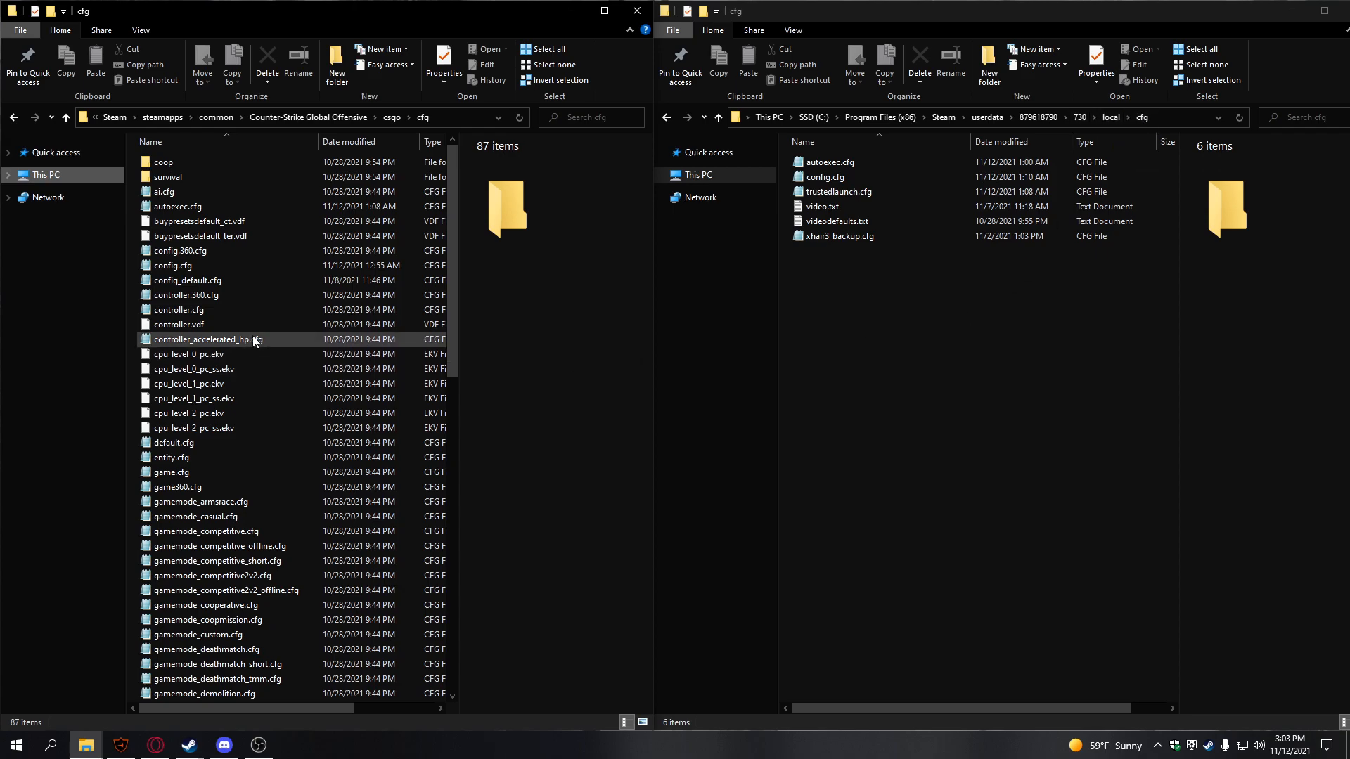
{"action": "mouse_move", "coordinate": [430, 340]}
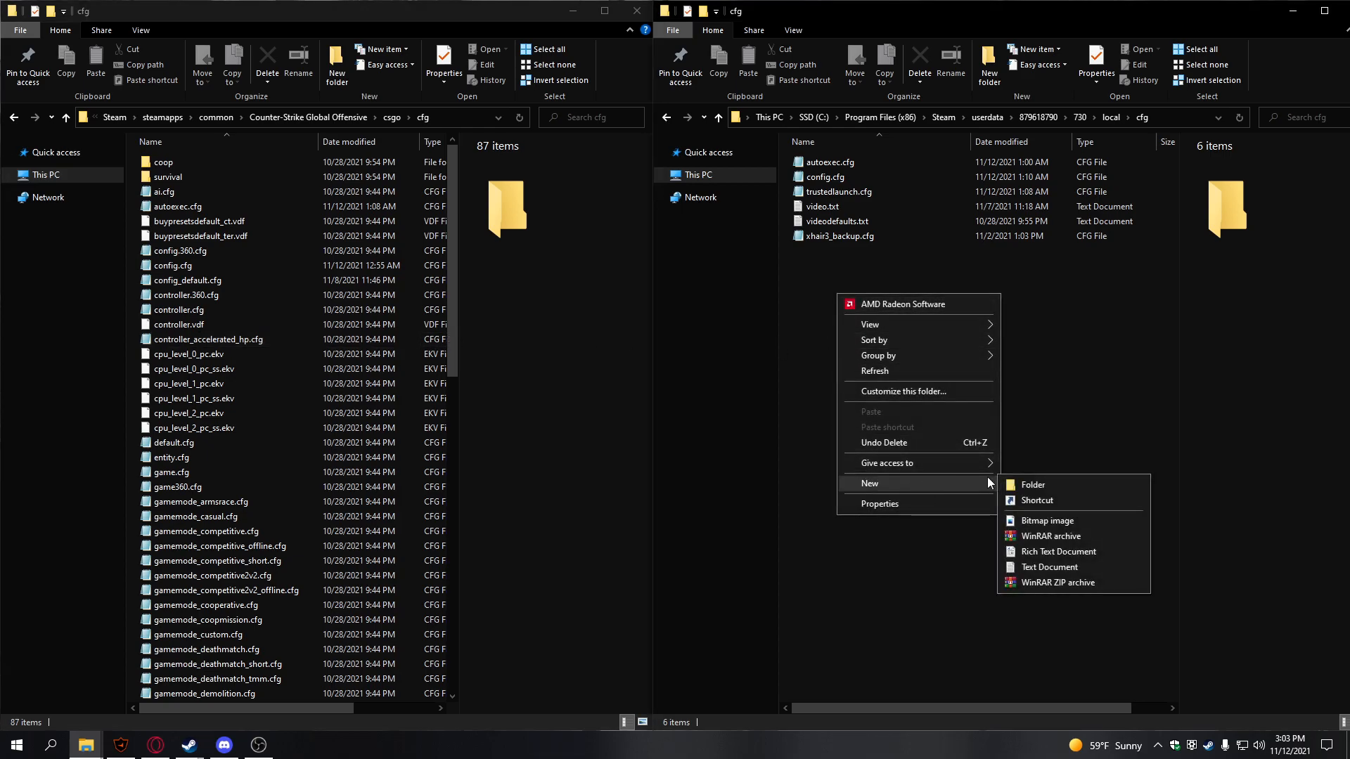
{"action": "mouse_move", "coordinate": [1050, 568]}
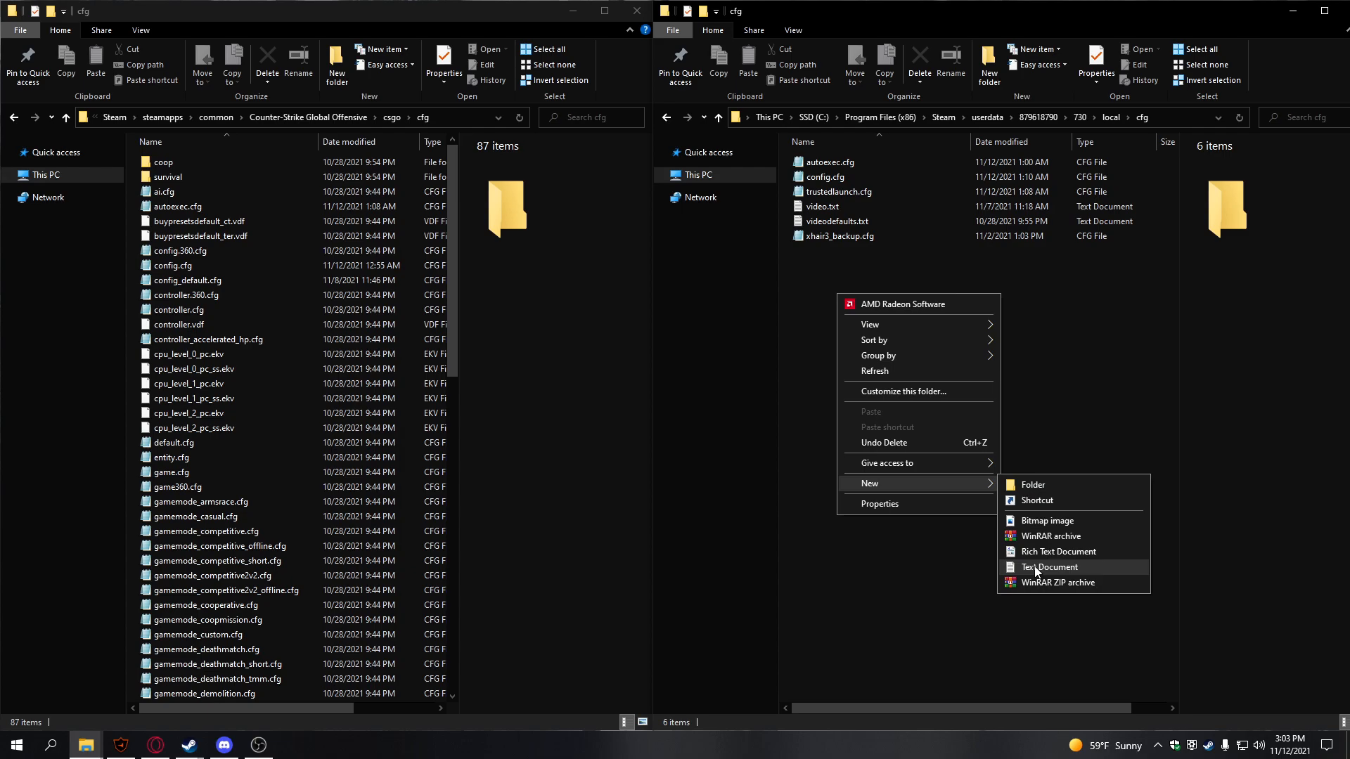
Create a new text document named cfg in the userdata cfg folder, then delete it.
{"action": "left_click", "coordinate": [1049, 567]}
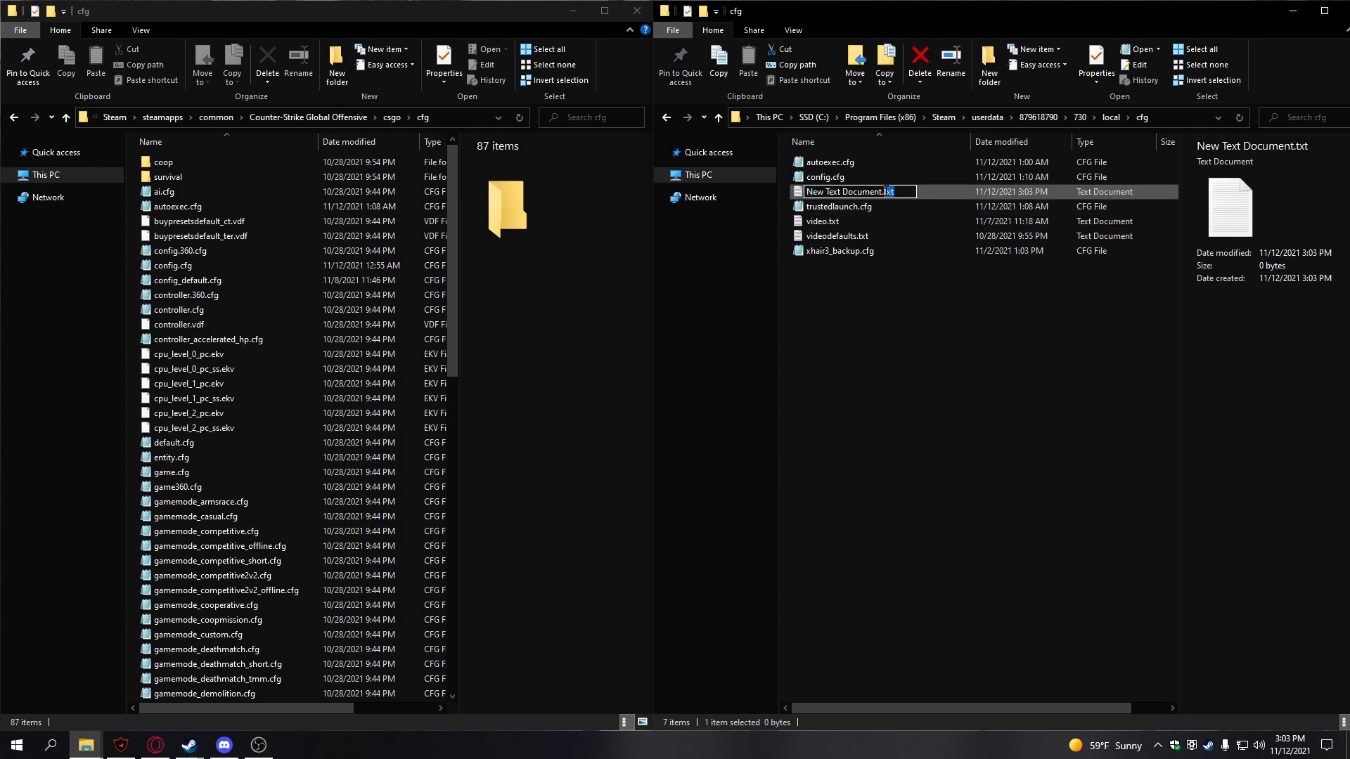
{"action": "type", "text": "cfg"}
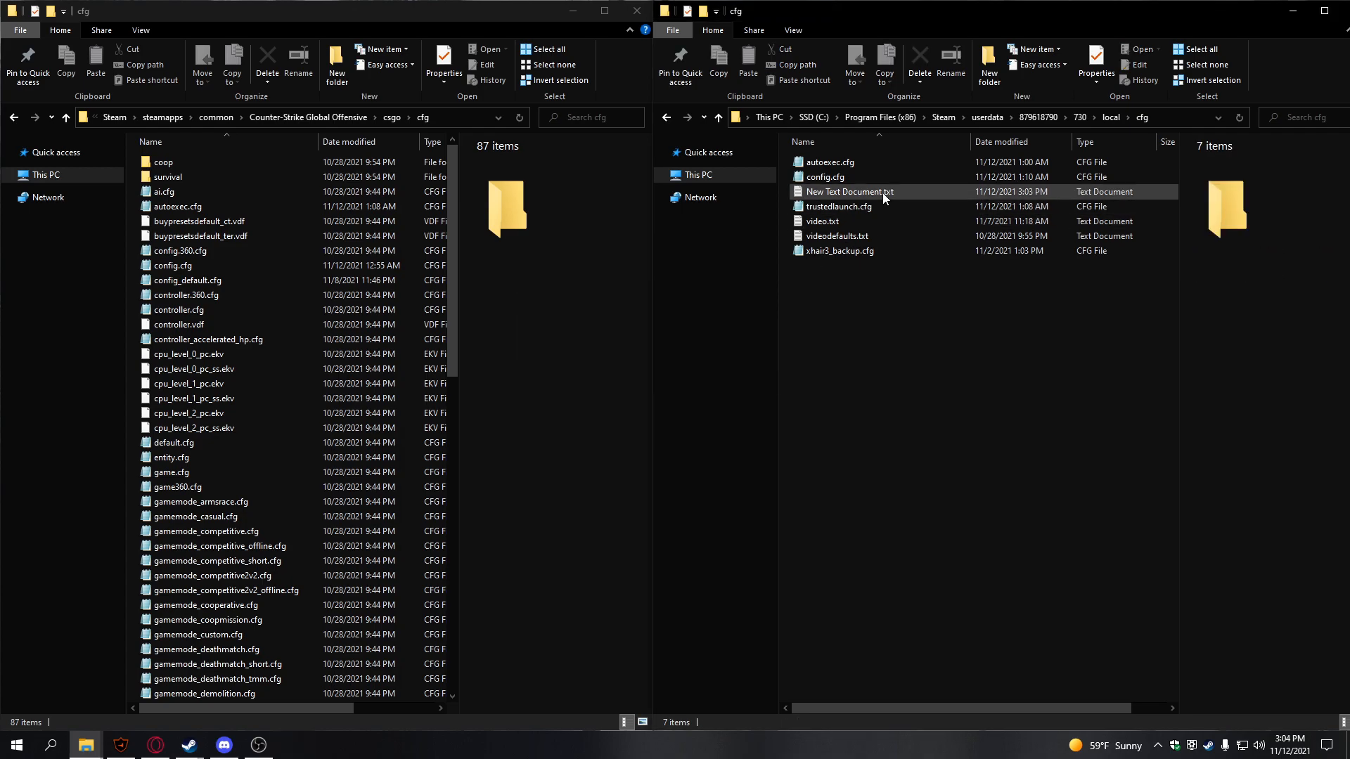
{"action": "key", "text": "Delete"}
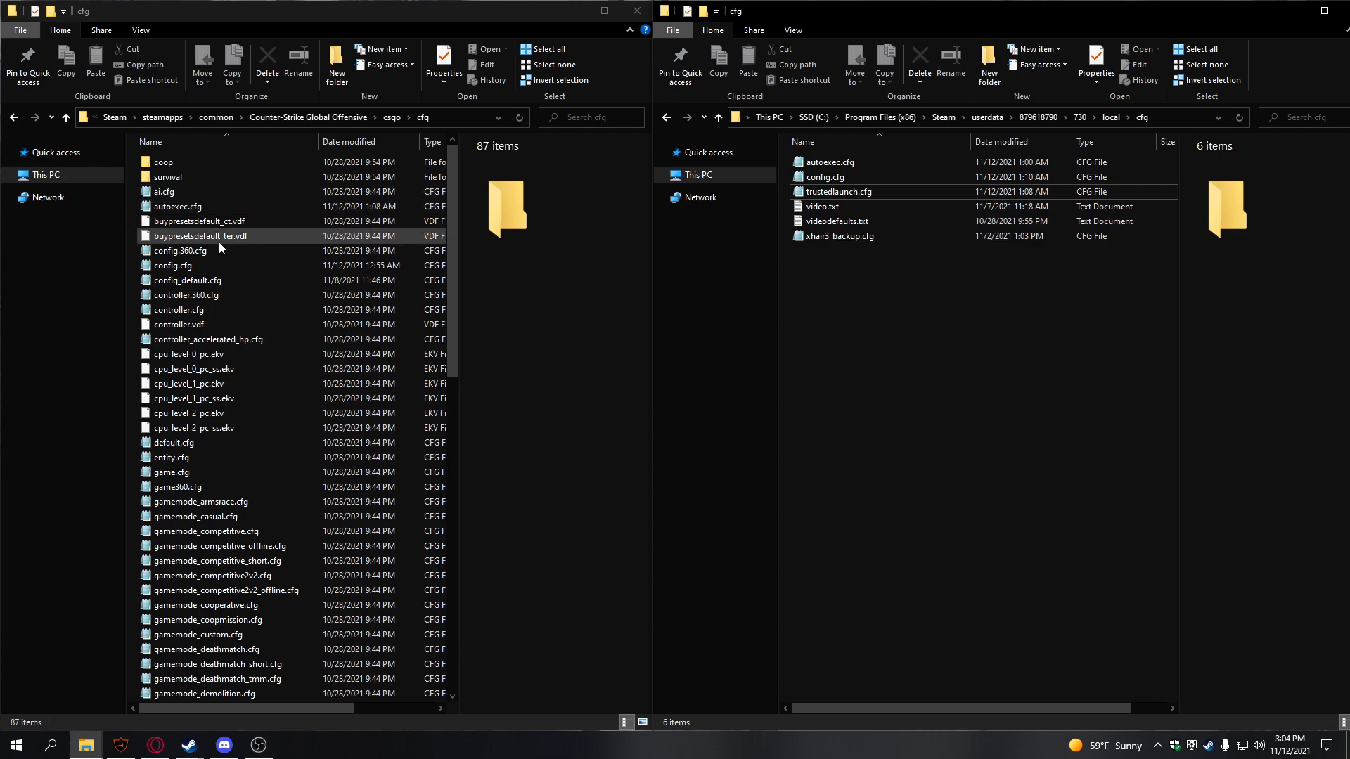
Read through config.cfg in the game's cfg folder, then close it.
{"action": "left_click", "coordinate": [172, 265]}
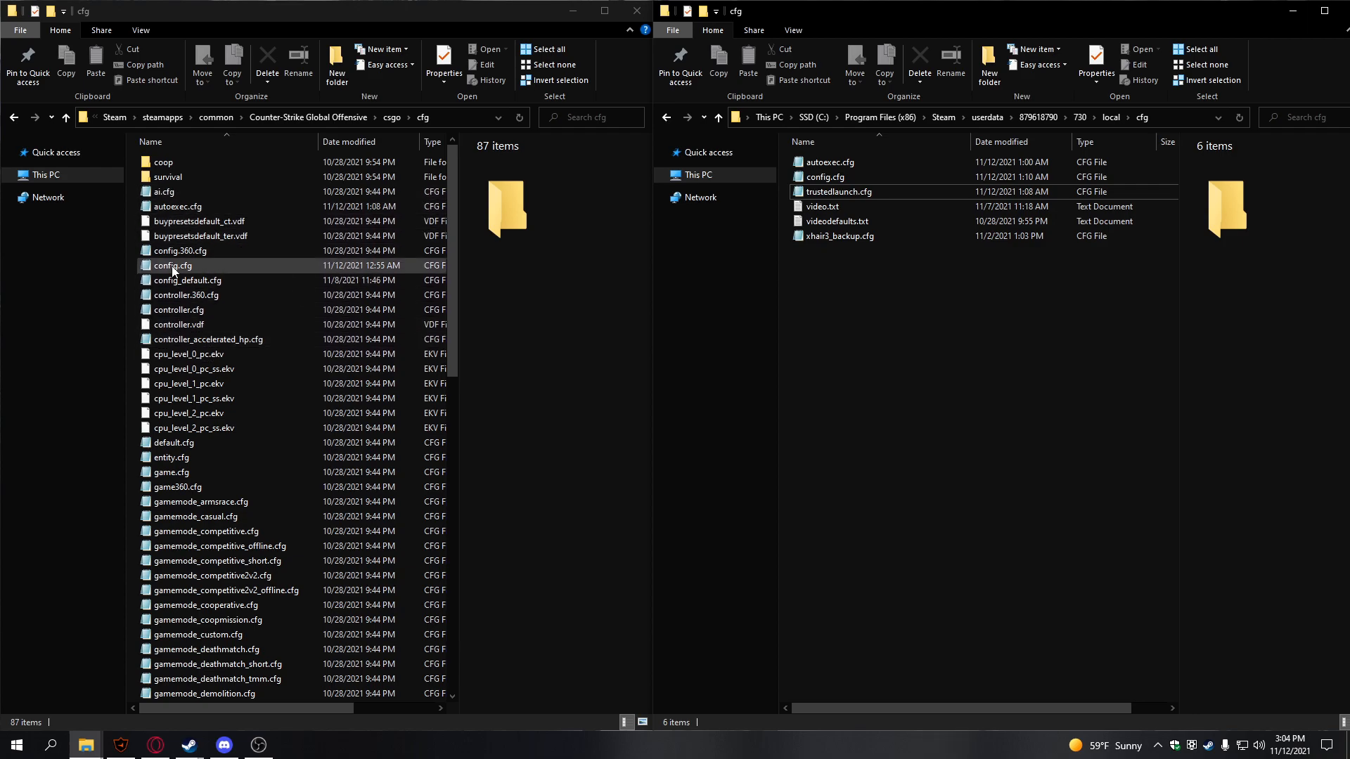
{"action": "double_click", "coordinate": [173, 265]}
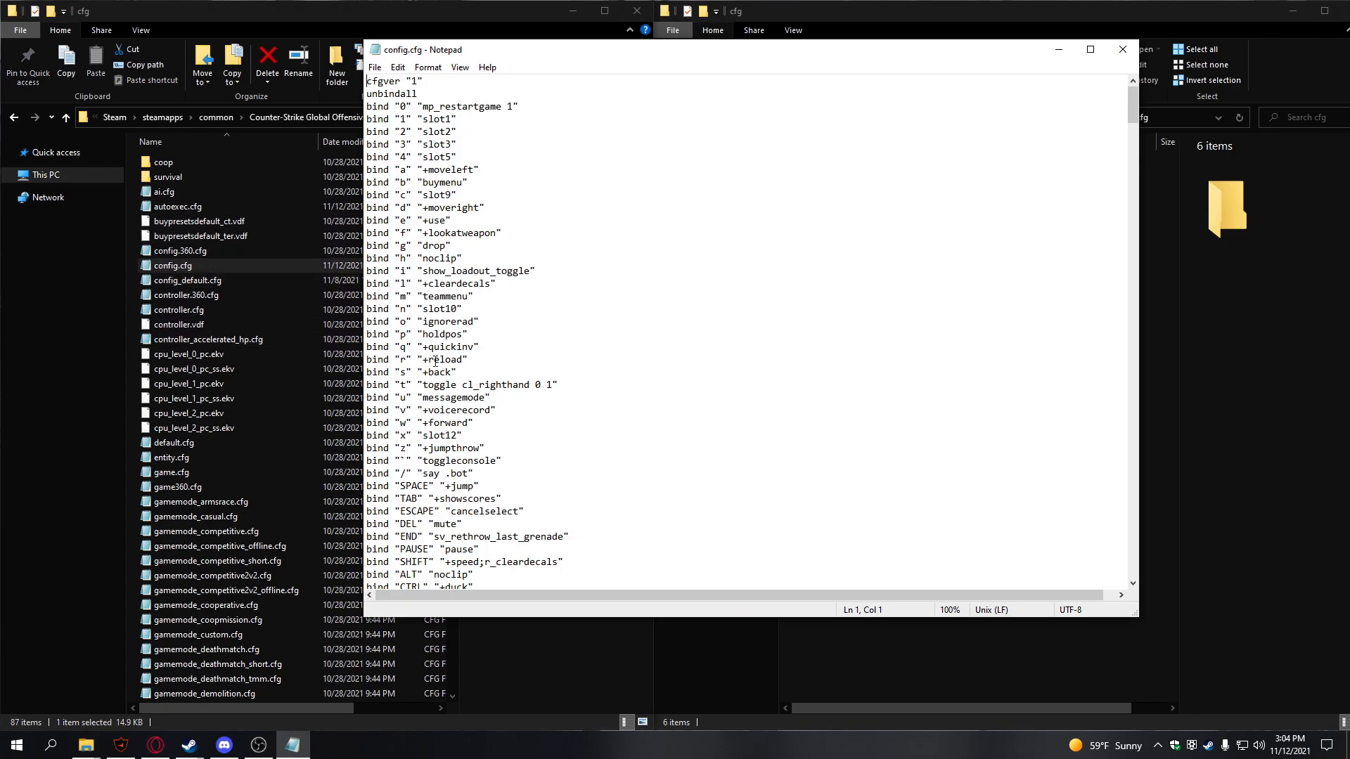
{"action": "scroll", "scroll_direction": "down", "scroll_amount": 3}
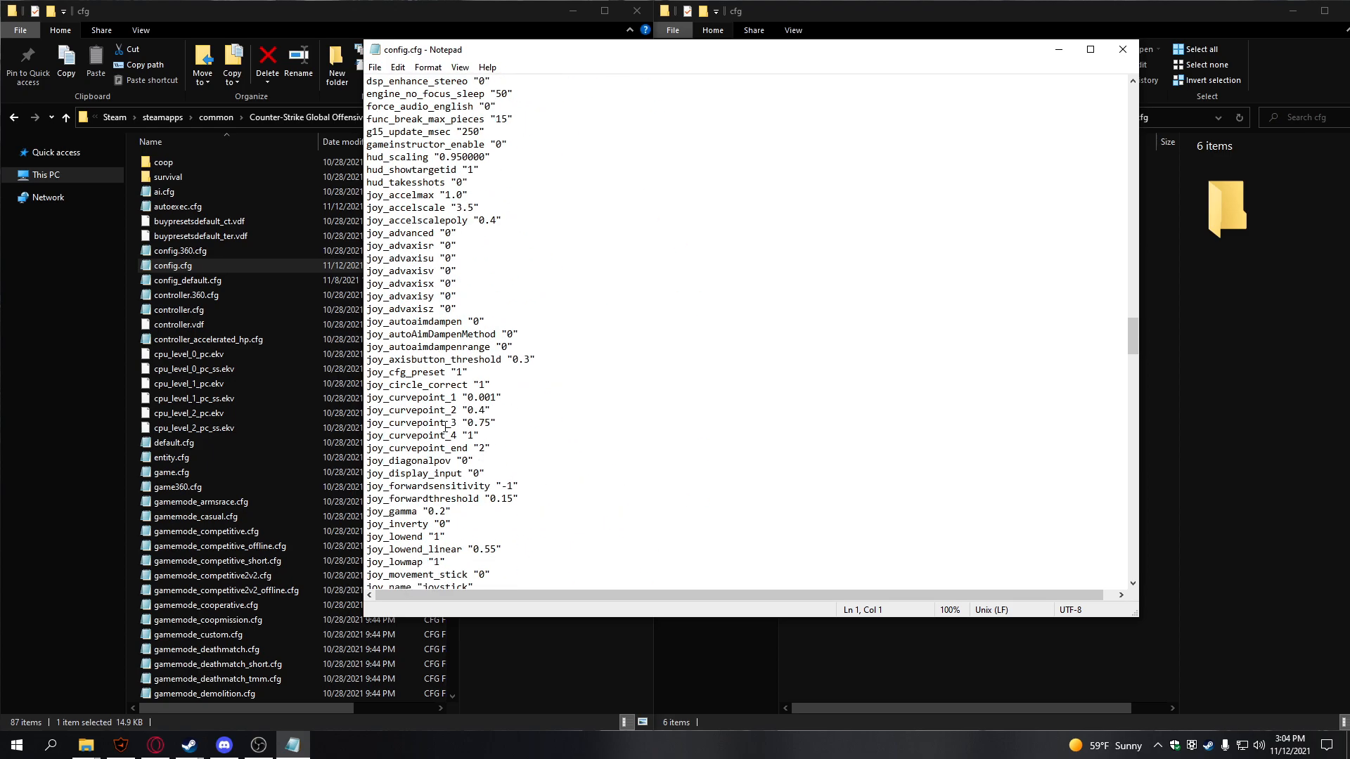
{"action": "scroll", "scroll_direction": "down", "scroll_amount": 3}
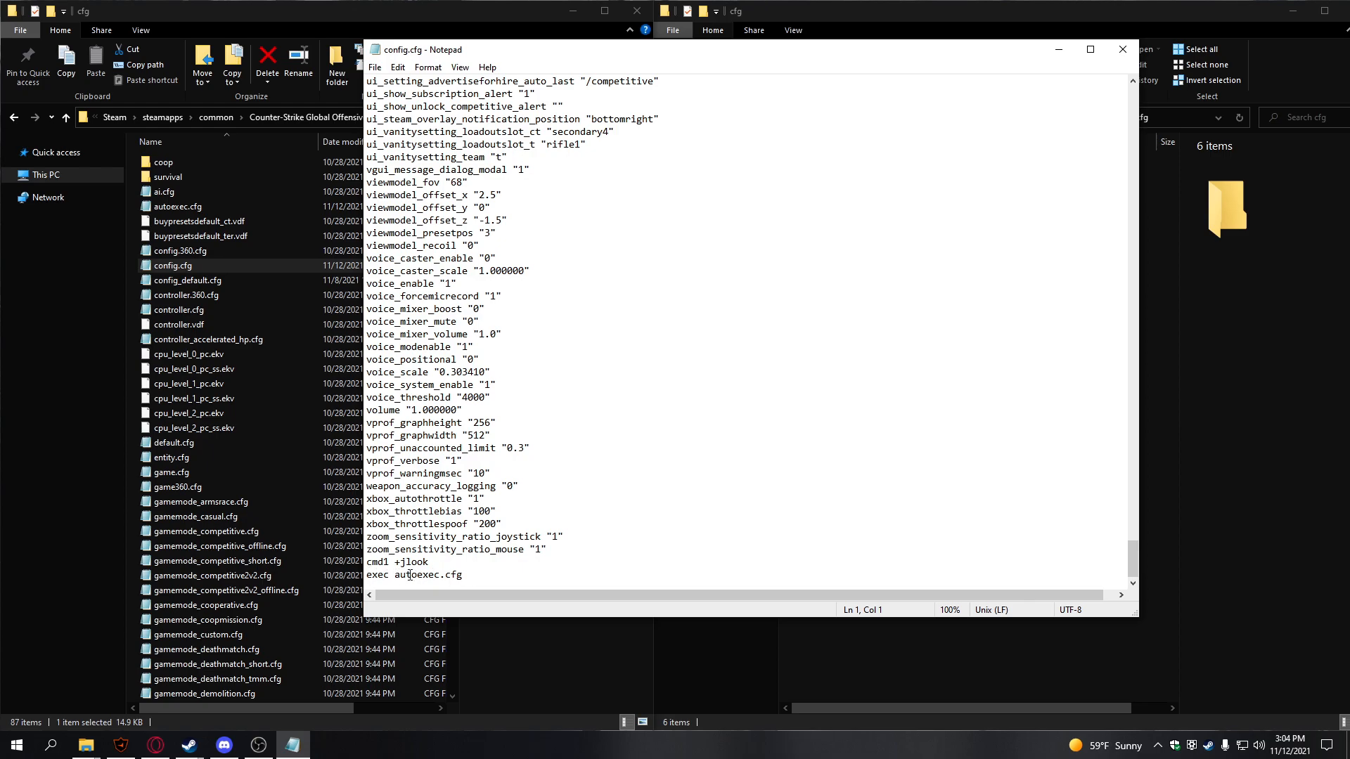
{"action": "left_click", "coordinate": [1123, 49]}
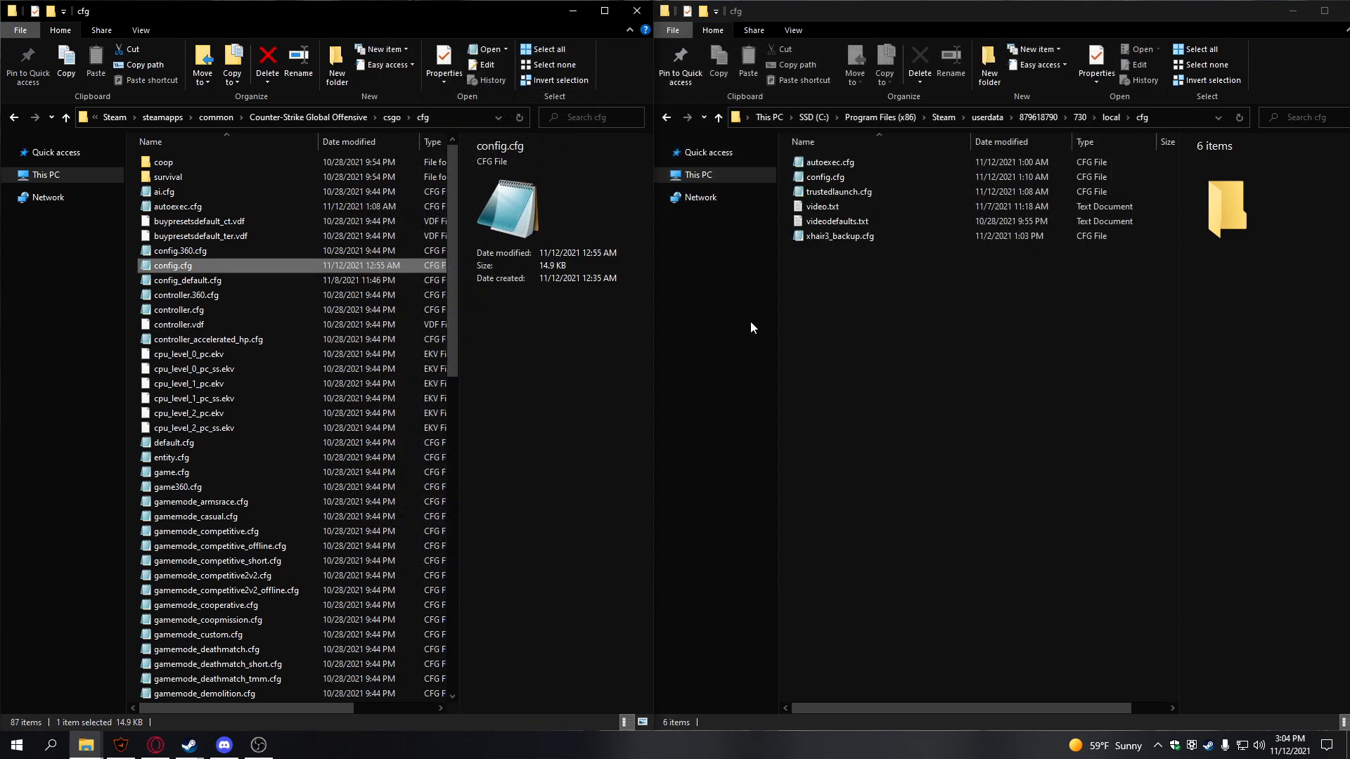
Review the userdata autoexec file's contents and properties, then close them.
{"action": "left_click", "coordinate": [825, 177]}
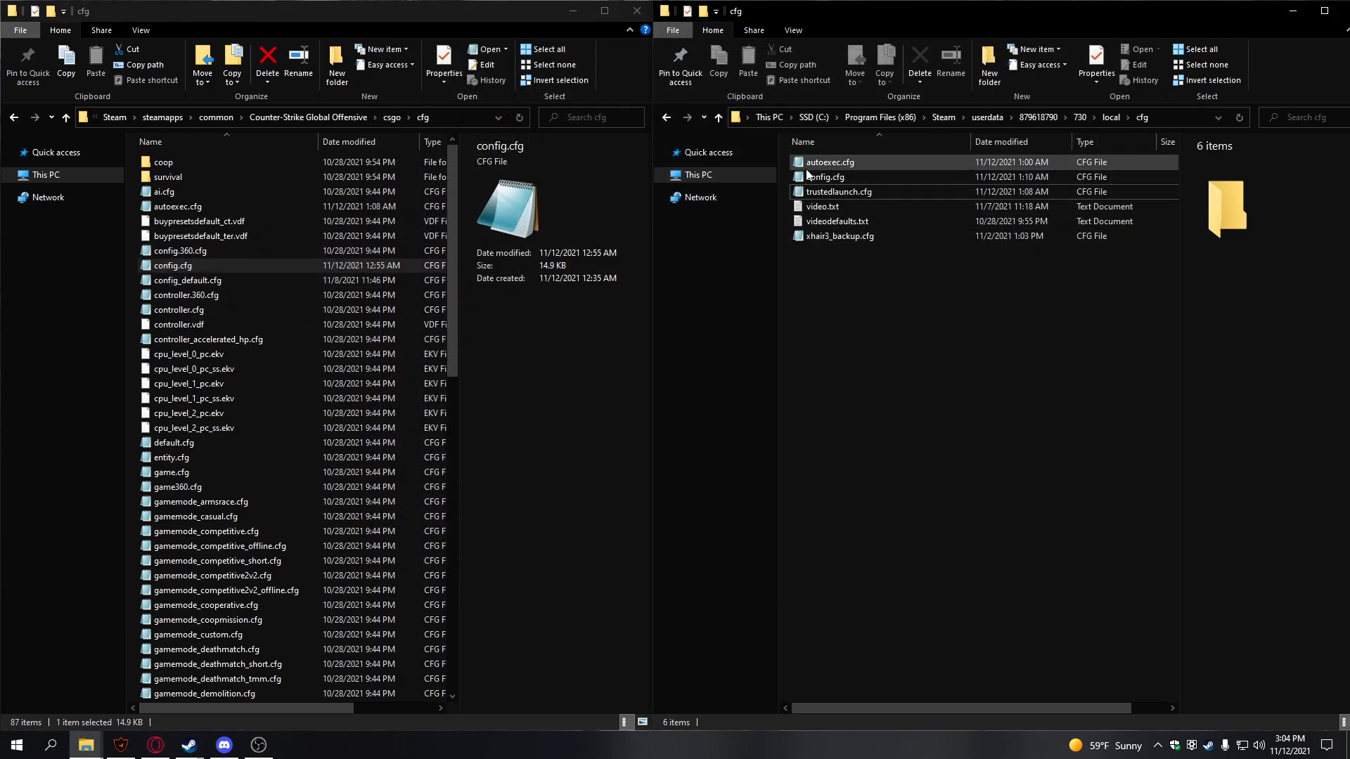
{"action": "double_click", "coordinate": [828, 162]}
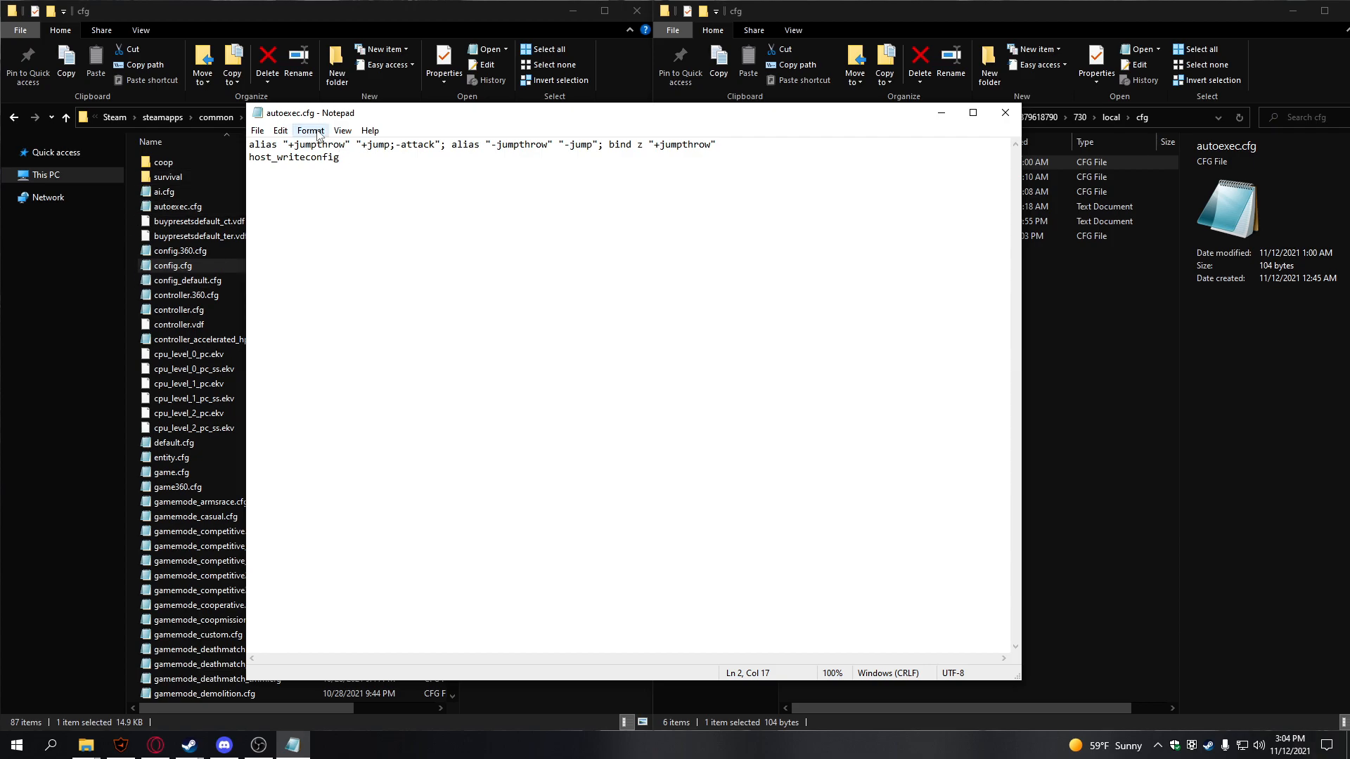
{"action": "mouse_move", "coordinate": [452, 146]}
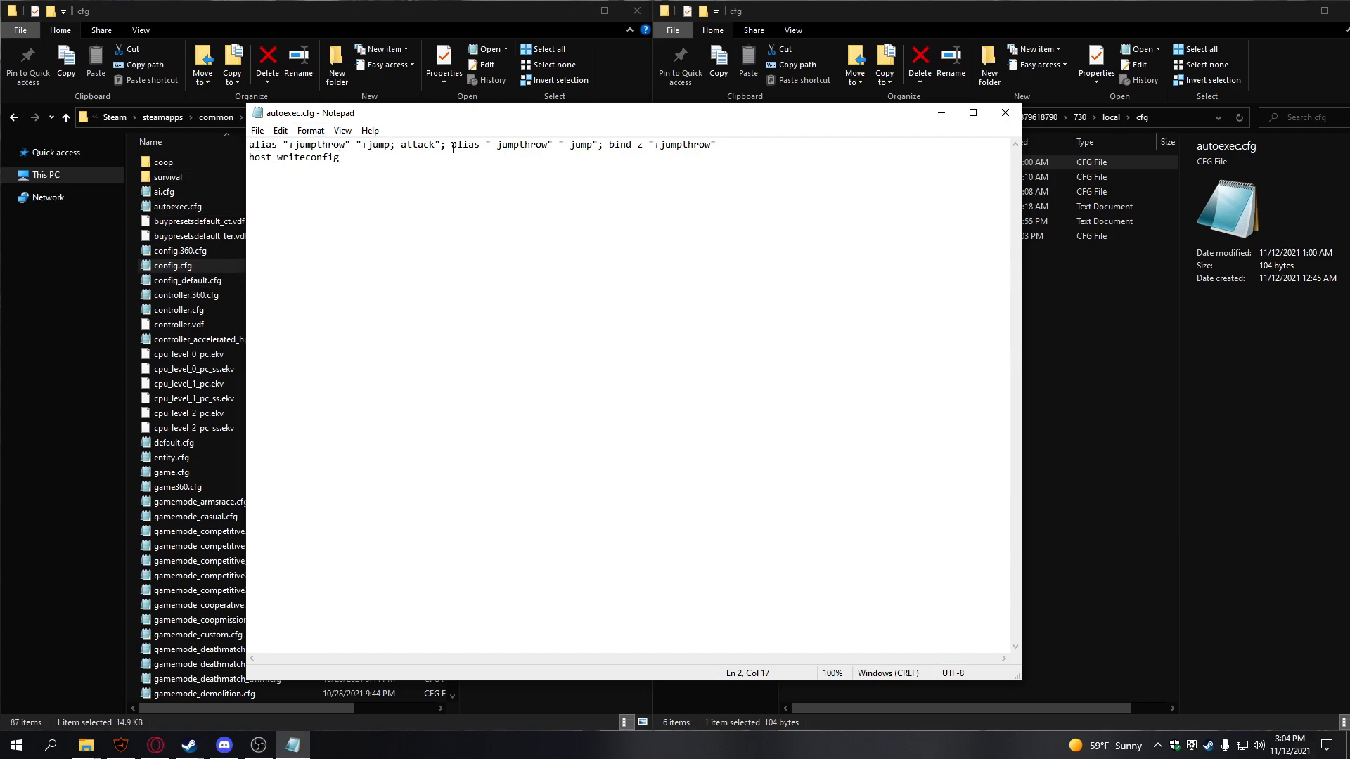
{"action": "left_click", "coordinate": [442, 144]}
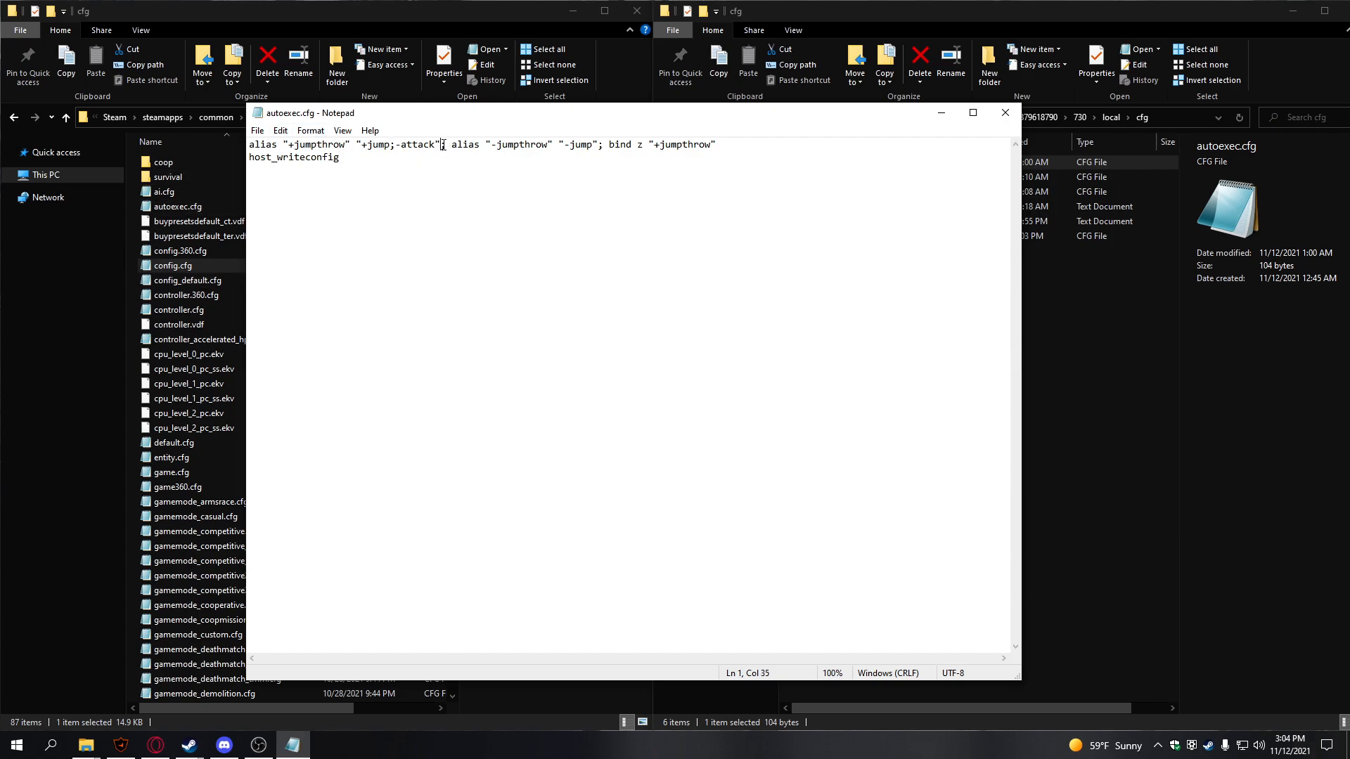
{"action": "left_click", "coordinate": [367, 177]}
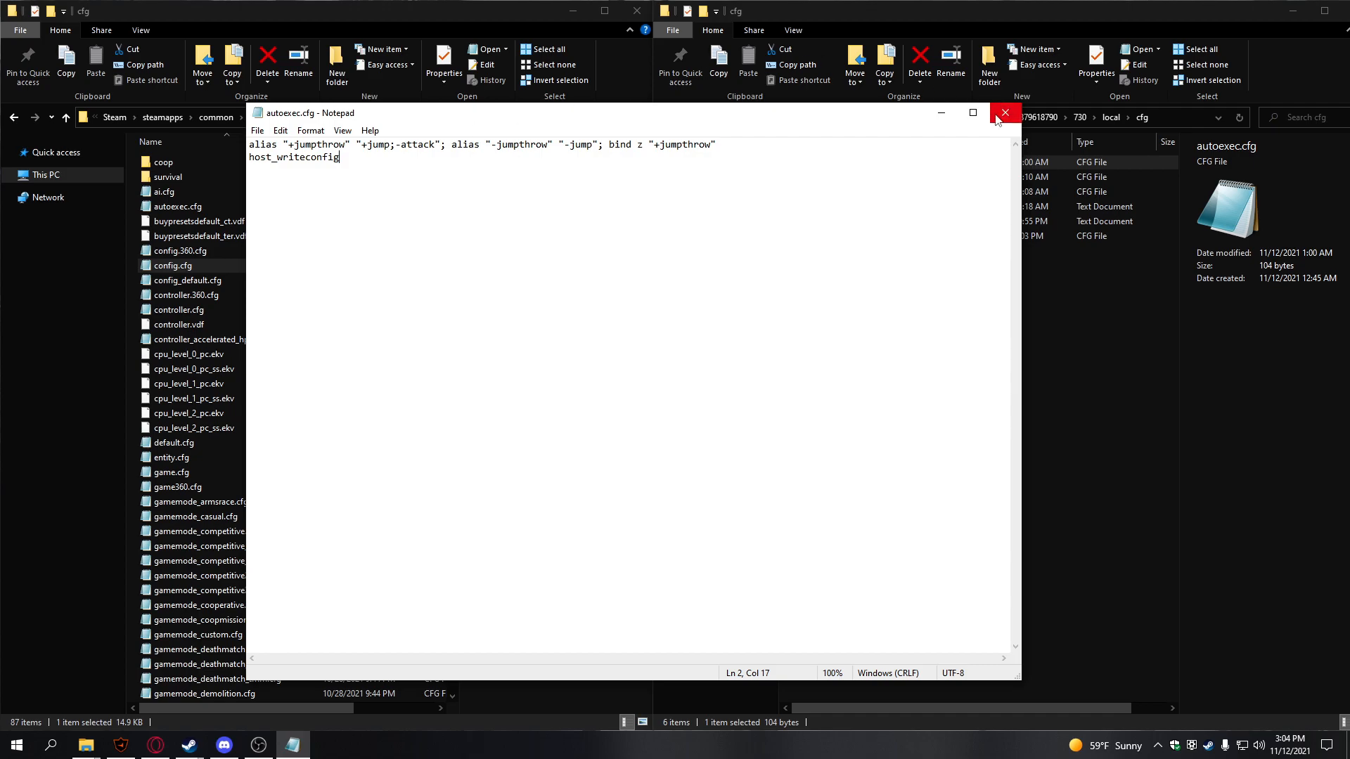
{"action": "left_click", "coordinate": [1004, 113]}
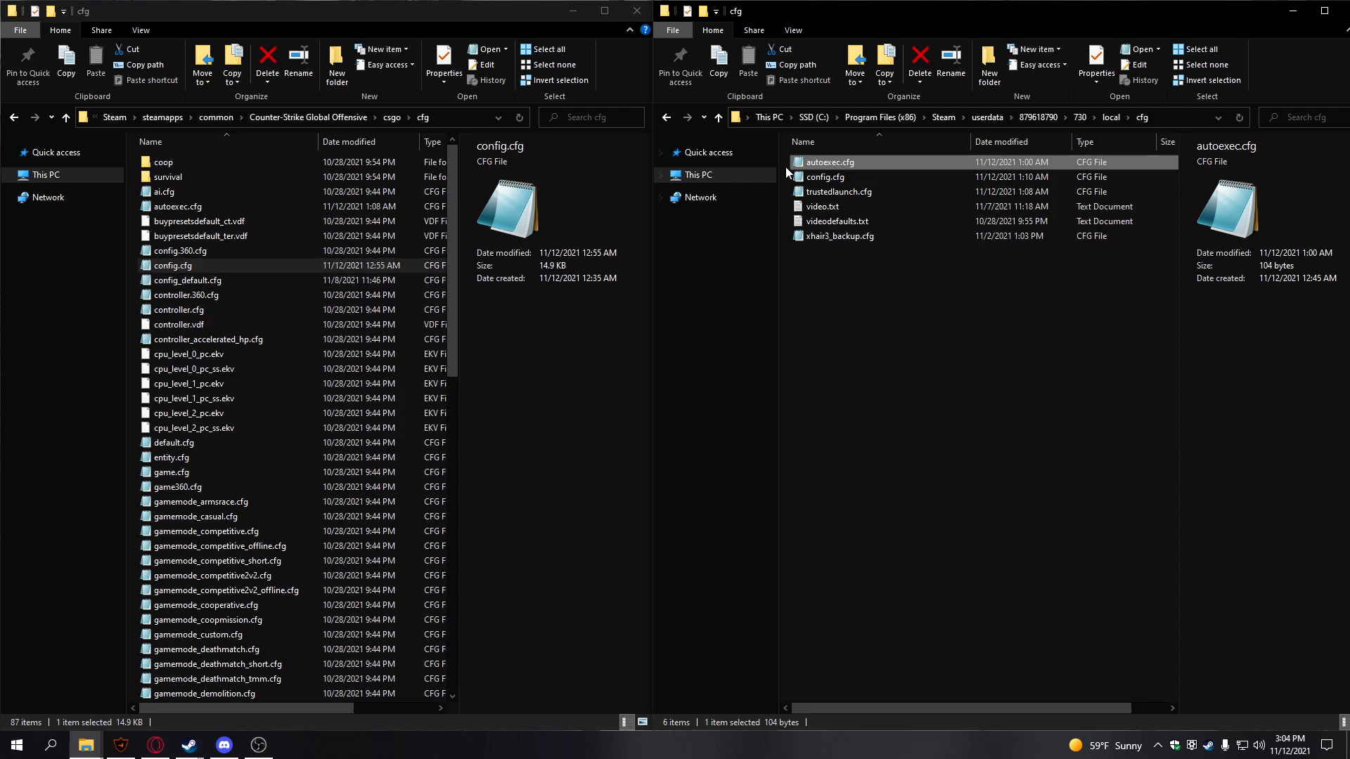
{"action": "mouse_move", "coordinate": [825, 168]}
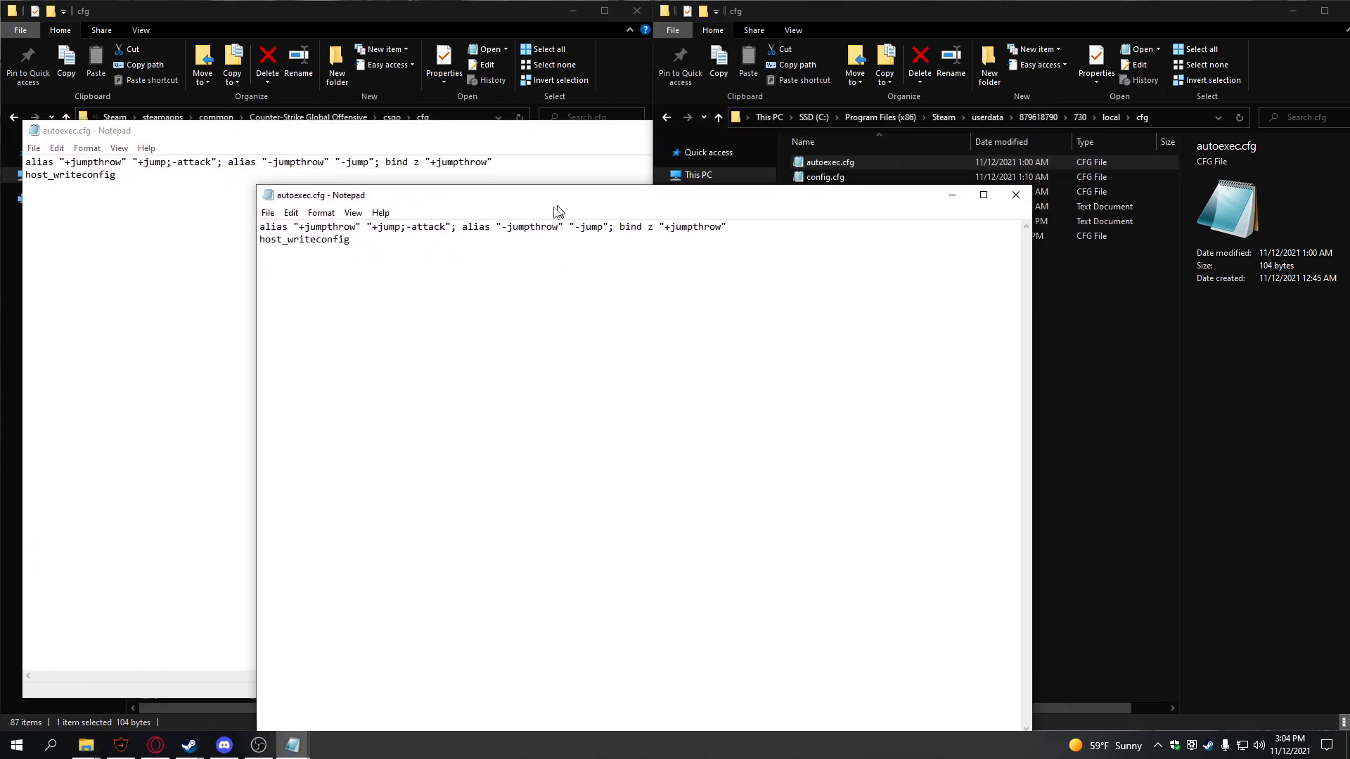
{"action": "left_click", "coordinate": [1015, 195]}
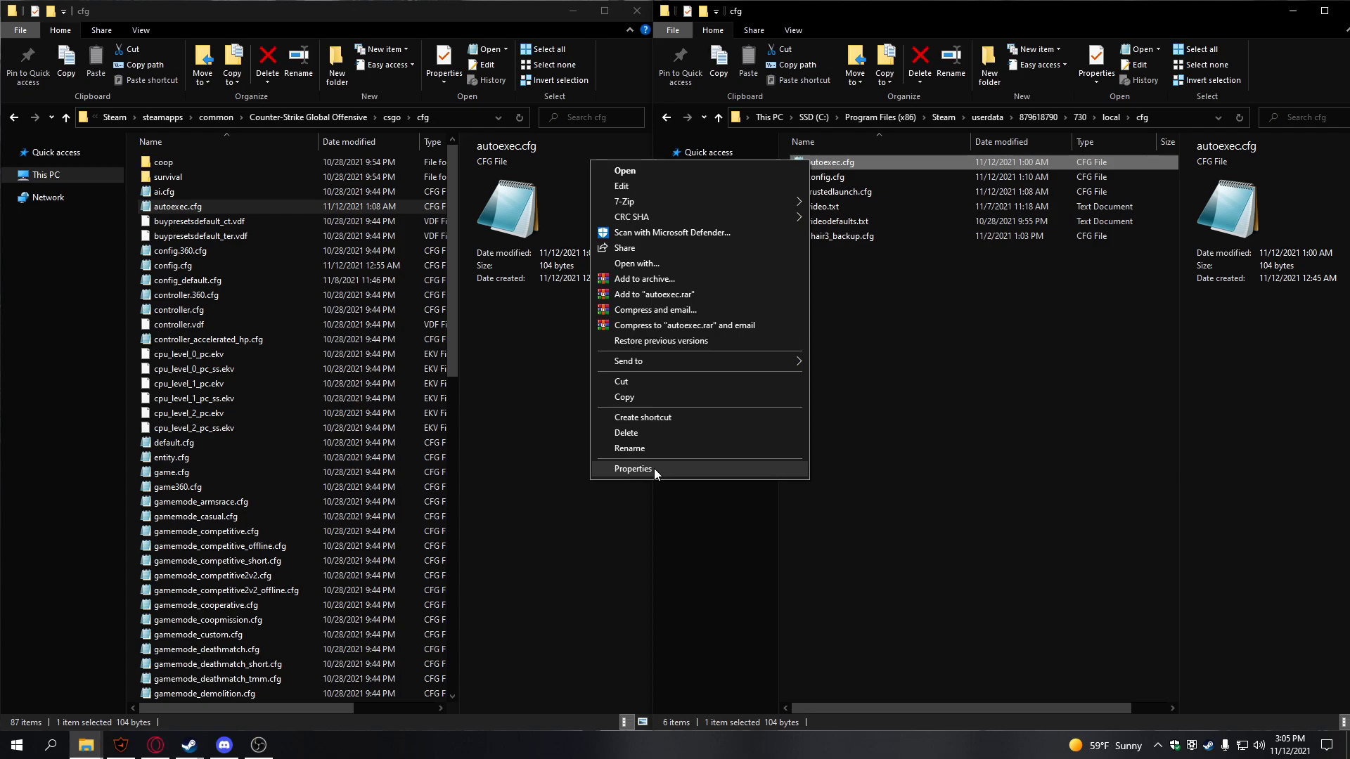
{"action": "left_click", "coordinate": [632, 469]}
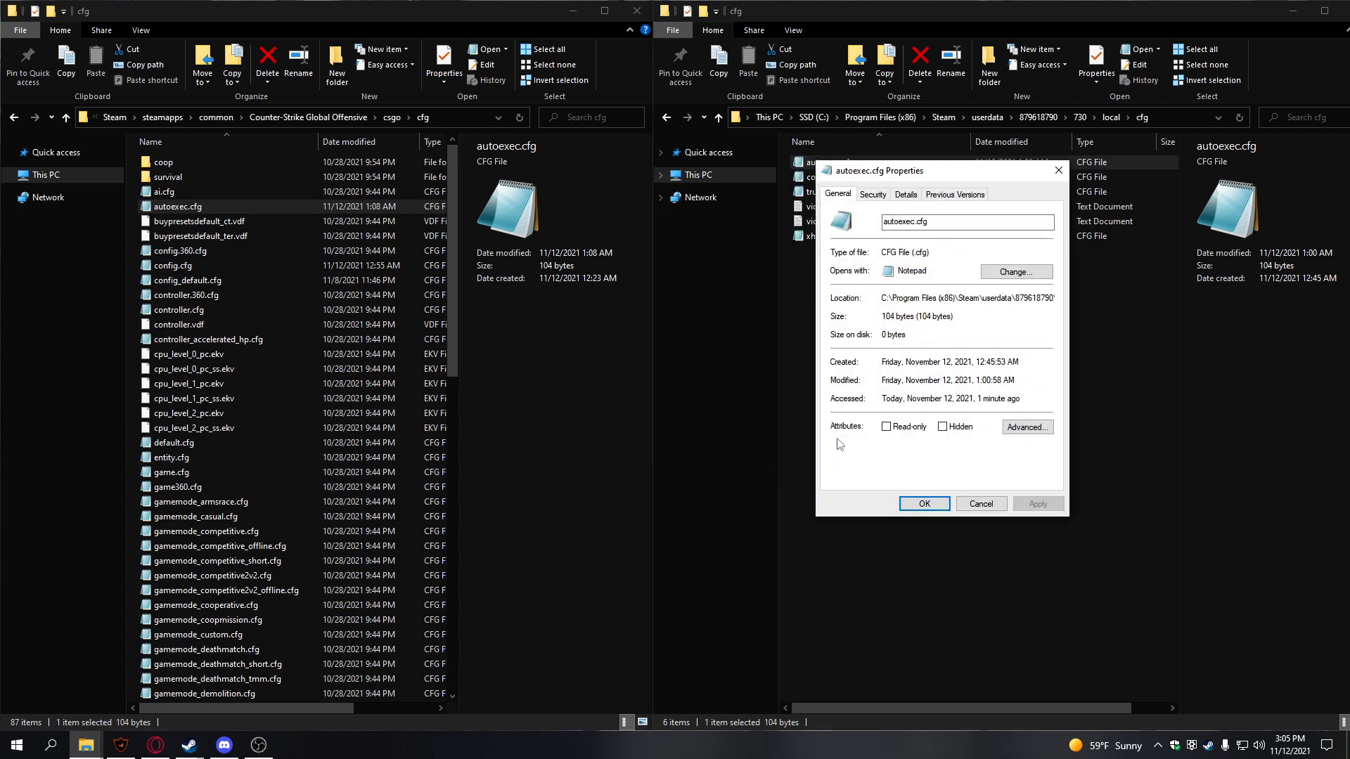
{"action": "mouse_move", "coordinate": [924, 503]}
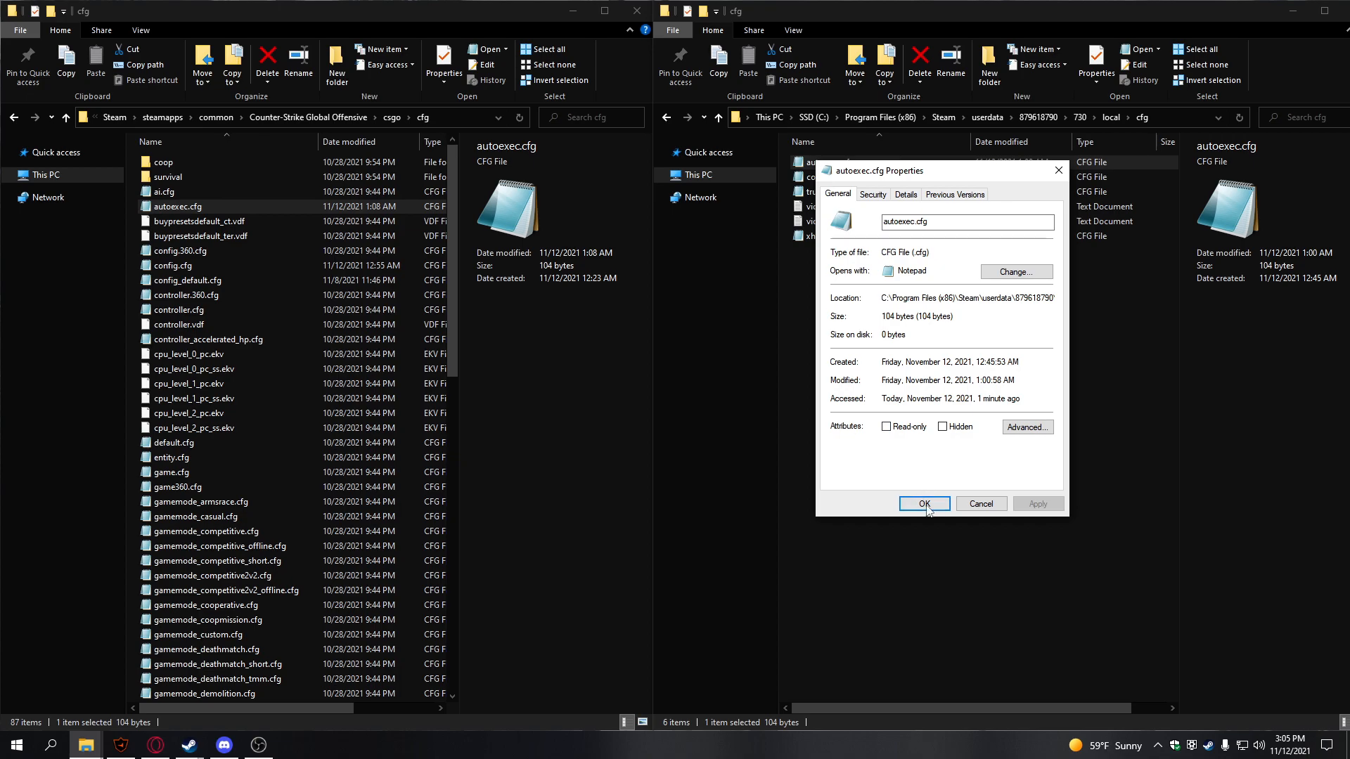
{"action": "right_click", "coordinate": [822, 176]}
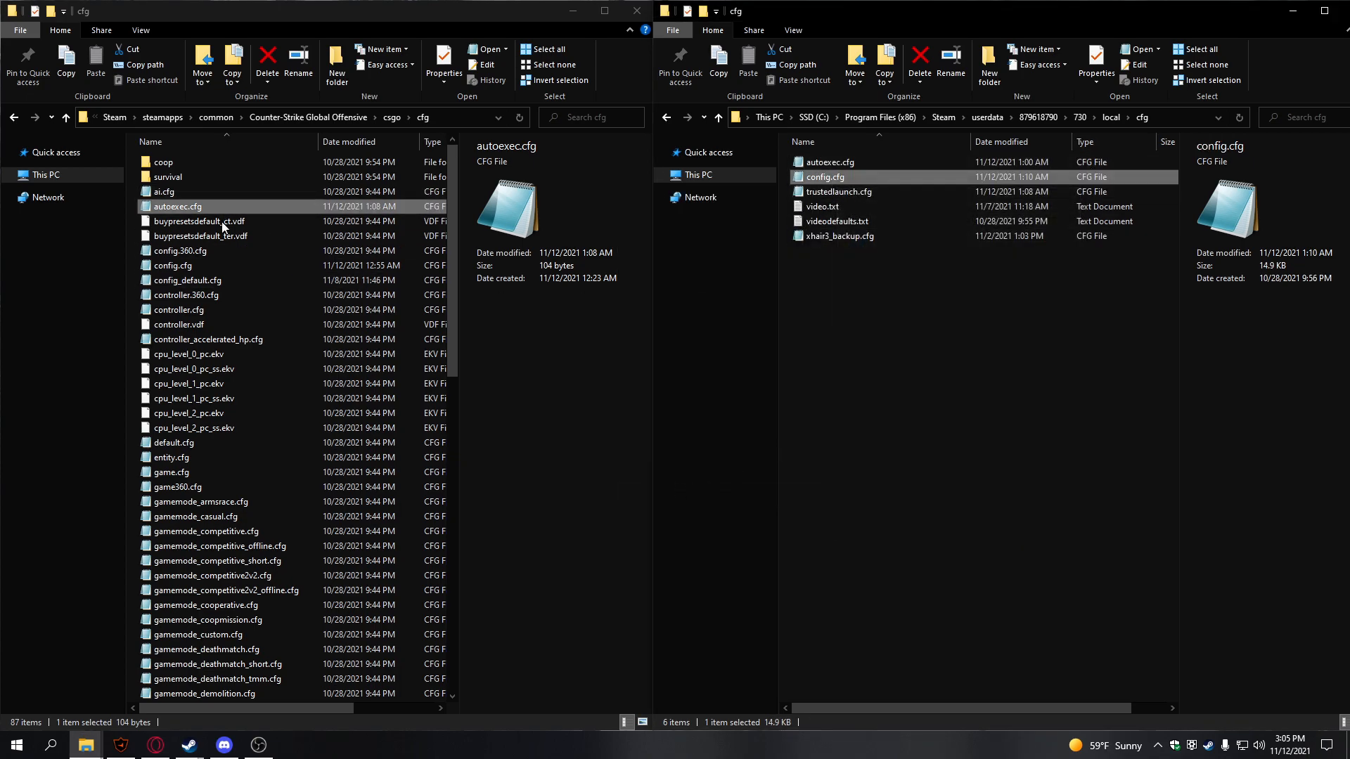
{"action": "mouse_move", "coordinate": [188, 745]}
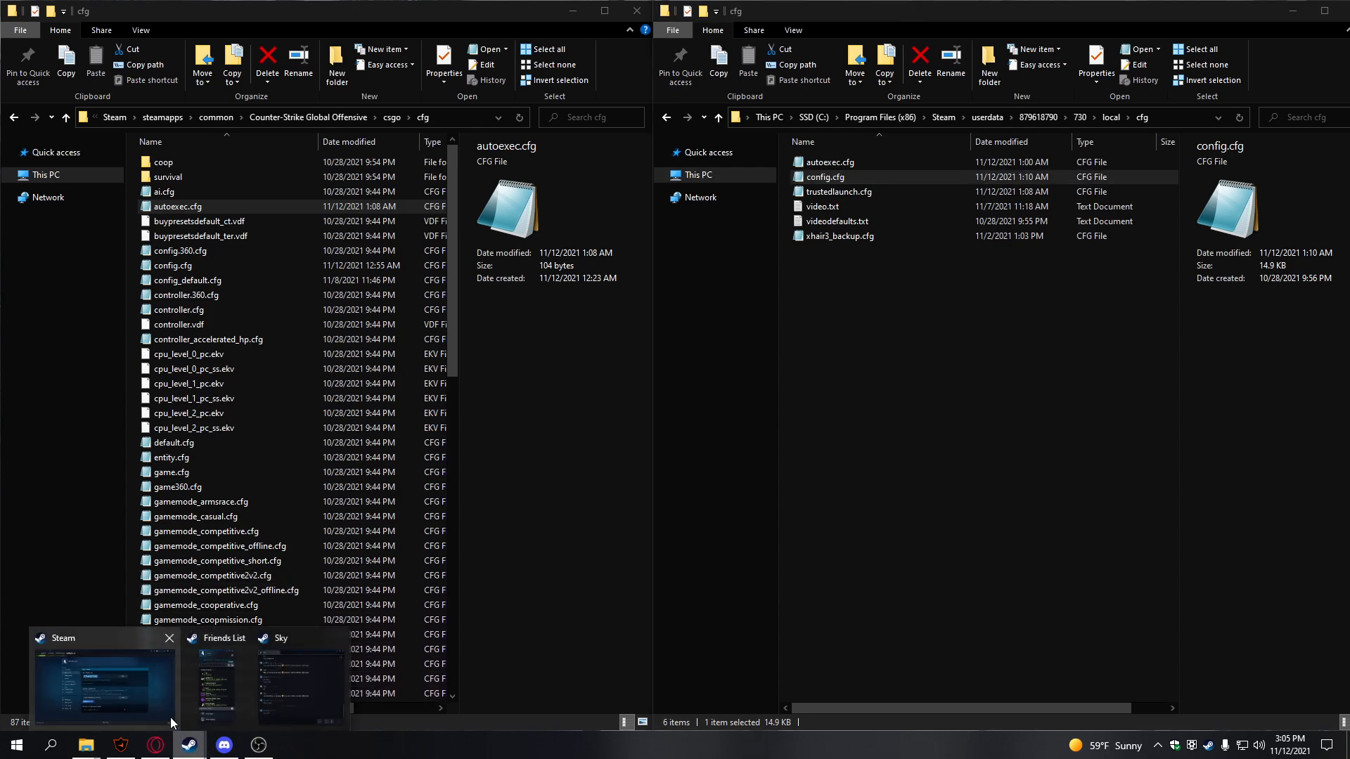
Confirm Counter-Strike: Global Offensive launch options end in +exec autoexec, closing Properties unchanged.
{"action": "left_click", "coordinate": [103, 680]}
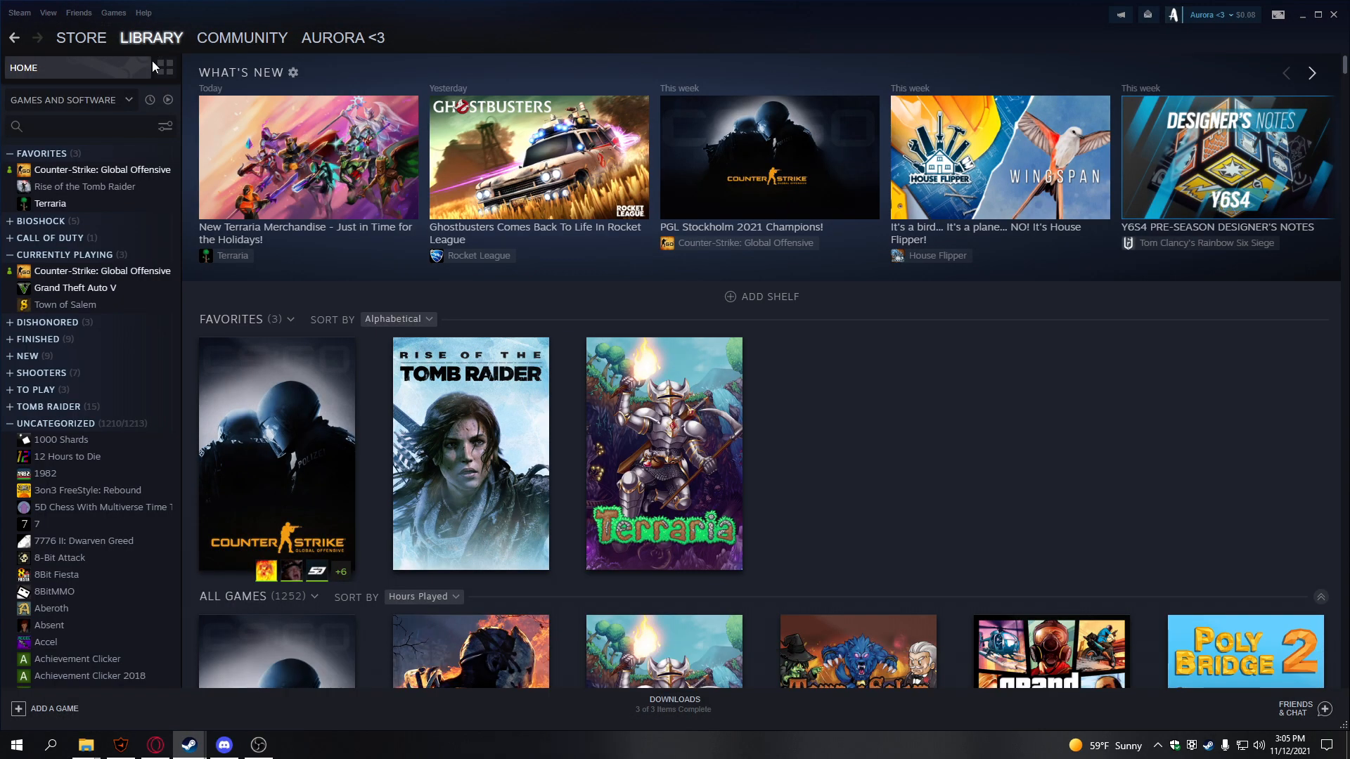
{"action": "right_click", "coordinate": [101, 169]}
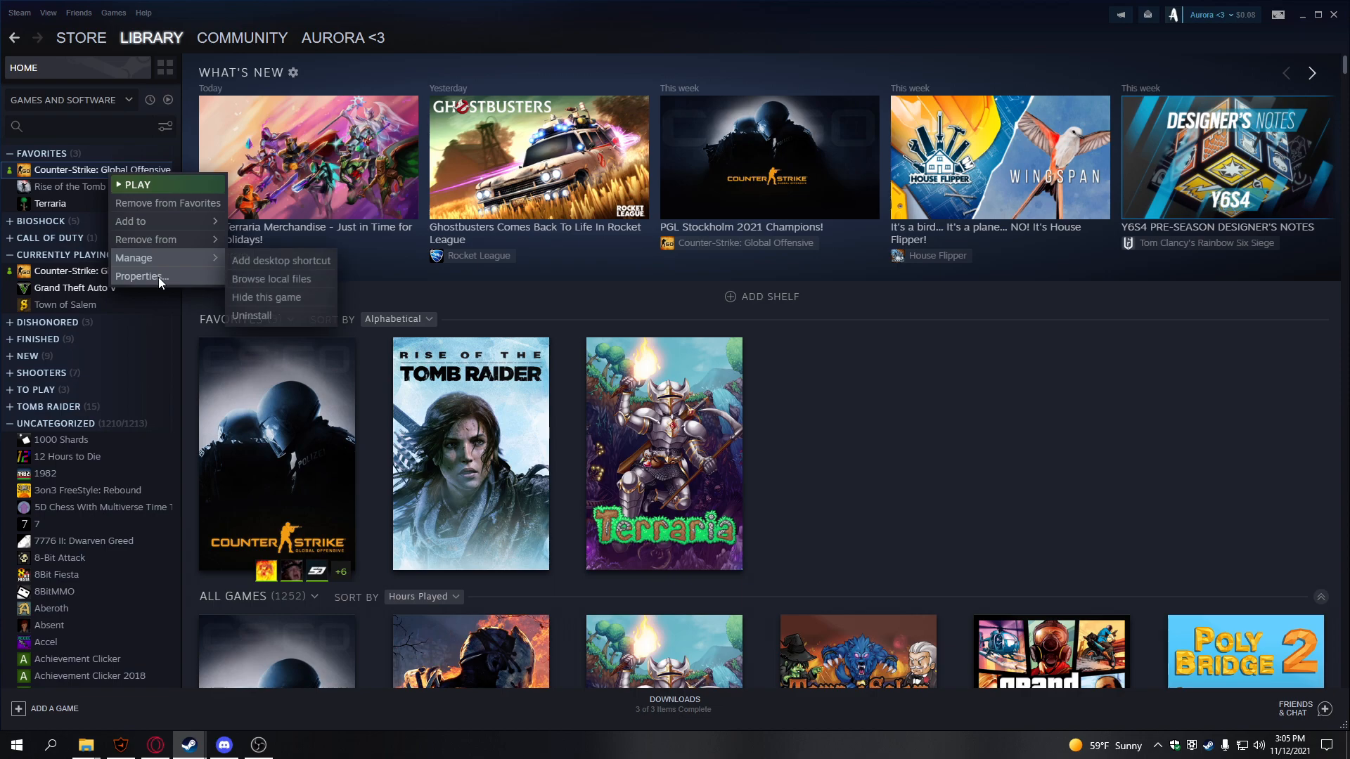
{"action": "left_click", "coordinate": [138, 276]}
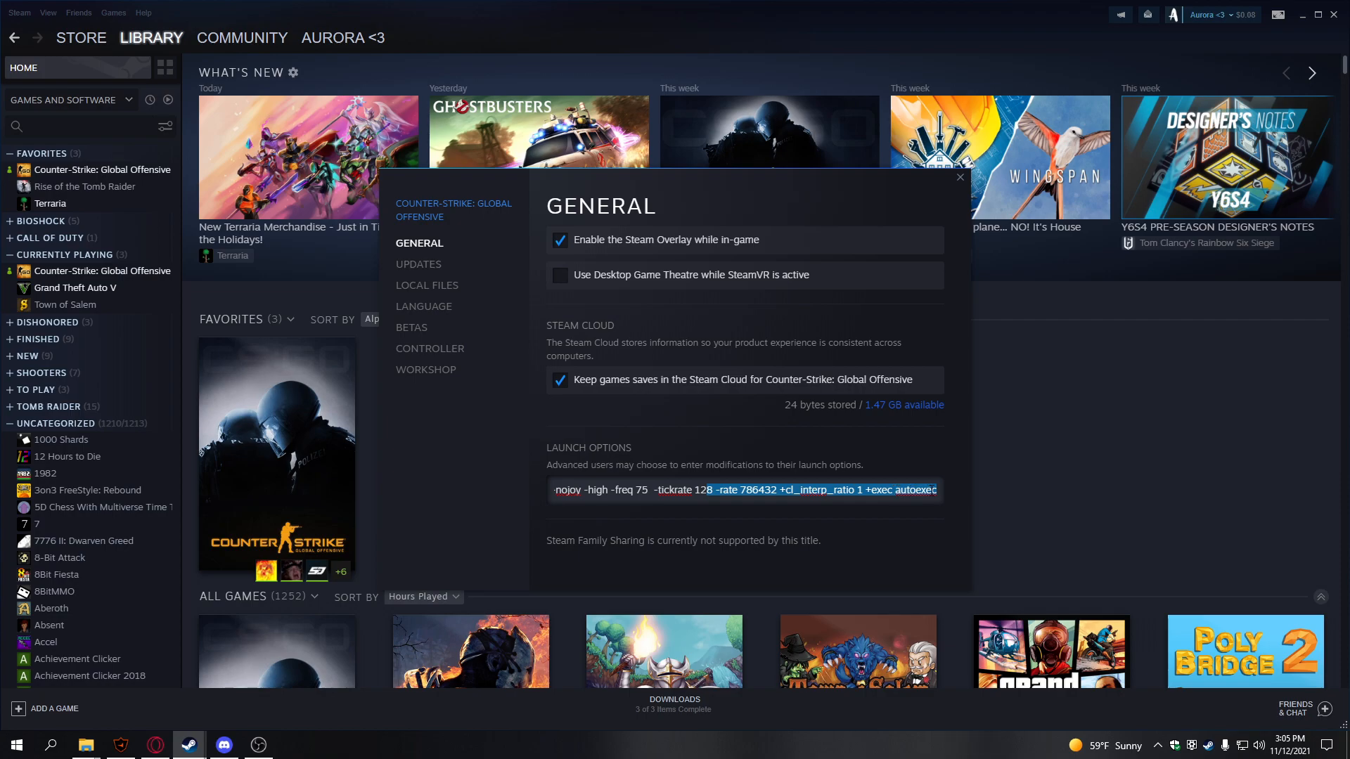
{"action": "left_click", "coordinate": [959, 178]}
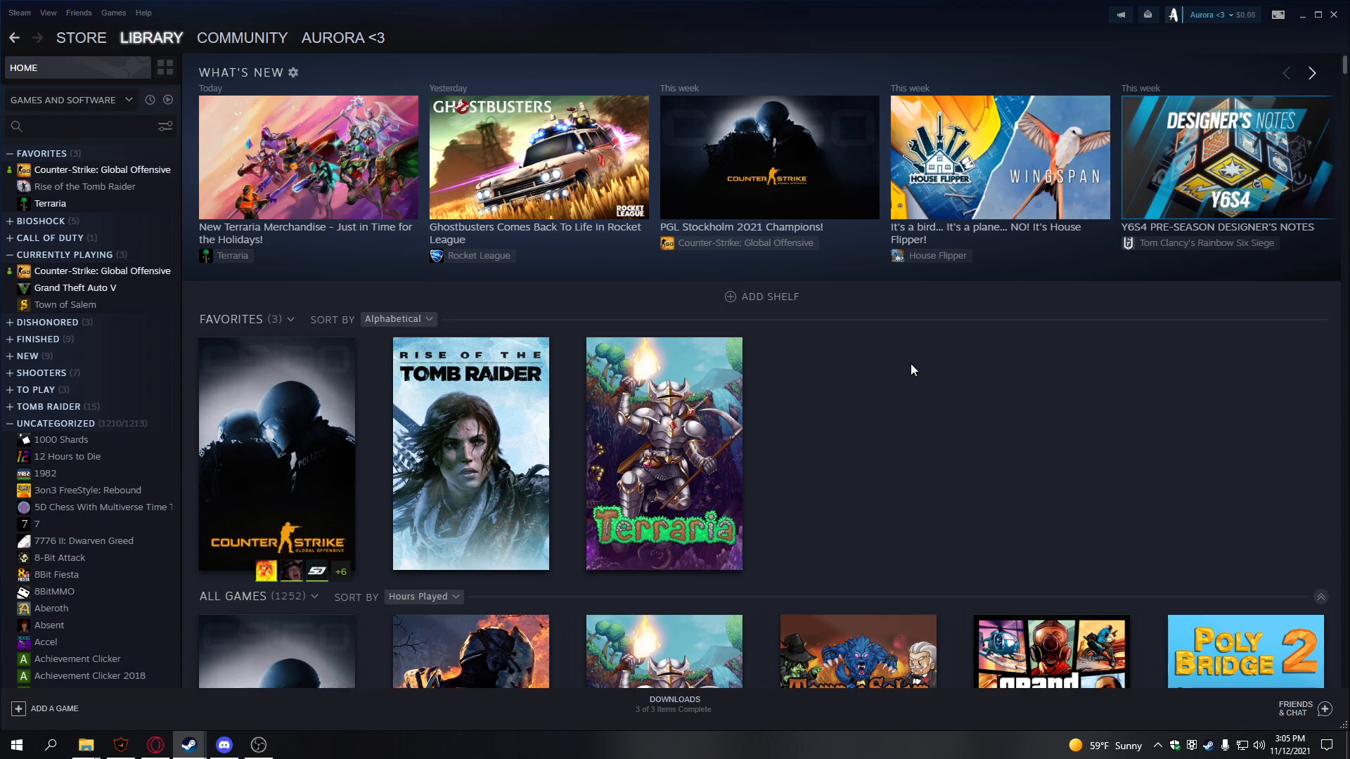
{"action": "mouse_move", "coordinate": [894, 382]}
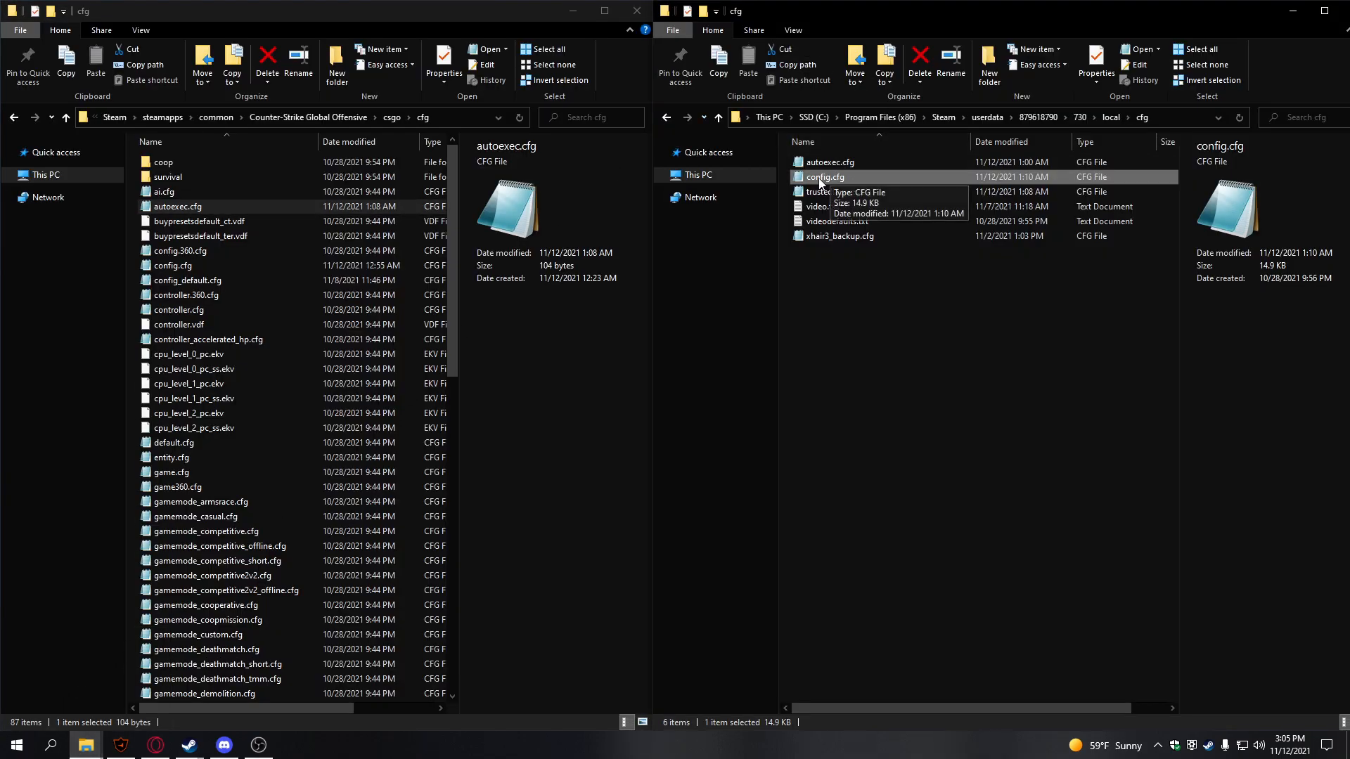
Change the jumpthrow bind key from z to v in the userdata autoexec.cfg and save.
{"action": "double_click", "coordinate": [177, 206]}
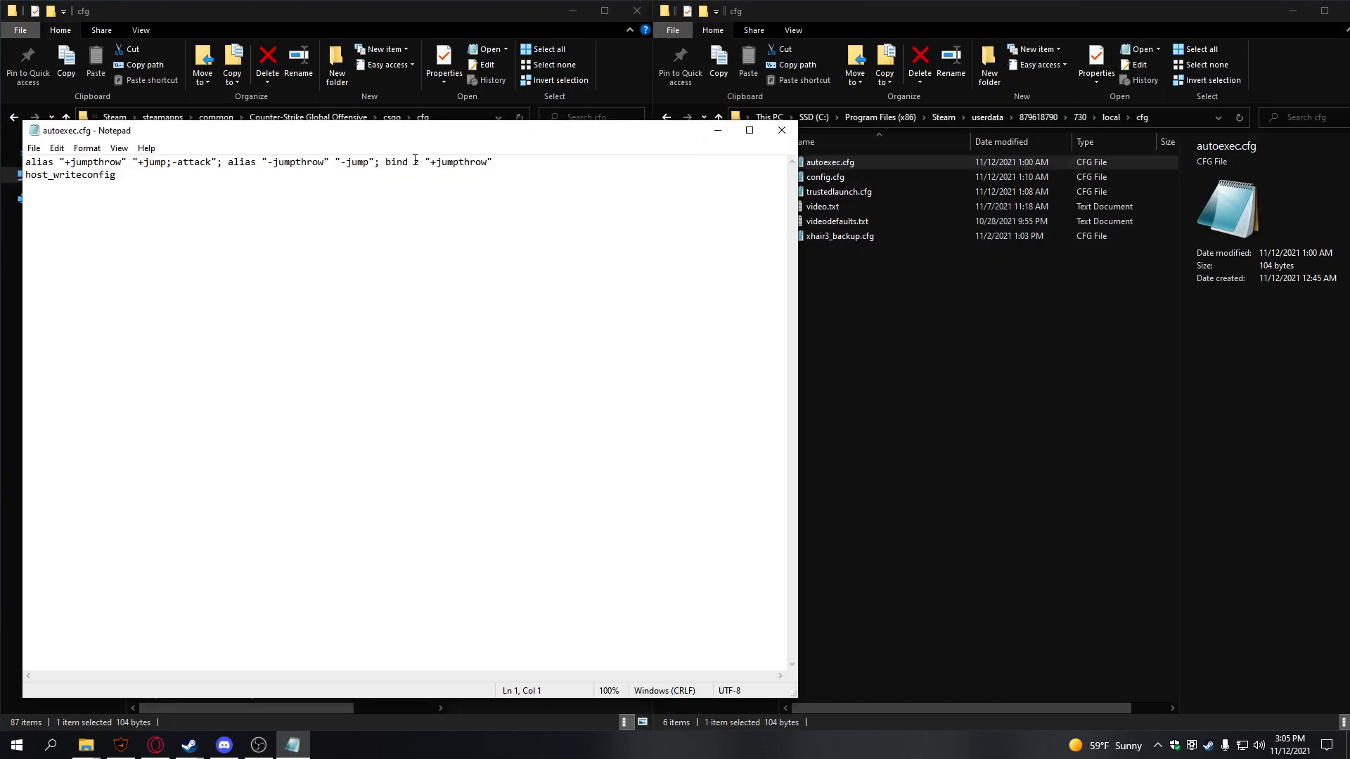
{"action": "left_click", "coordinate": [414, 161]}
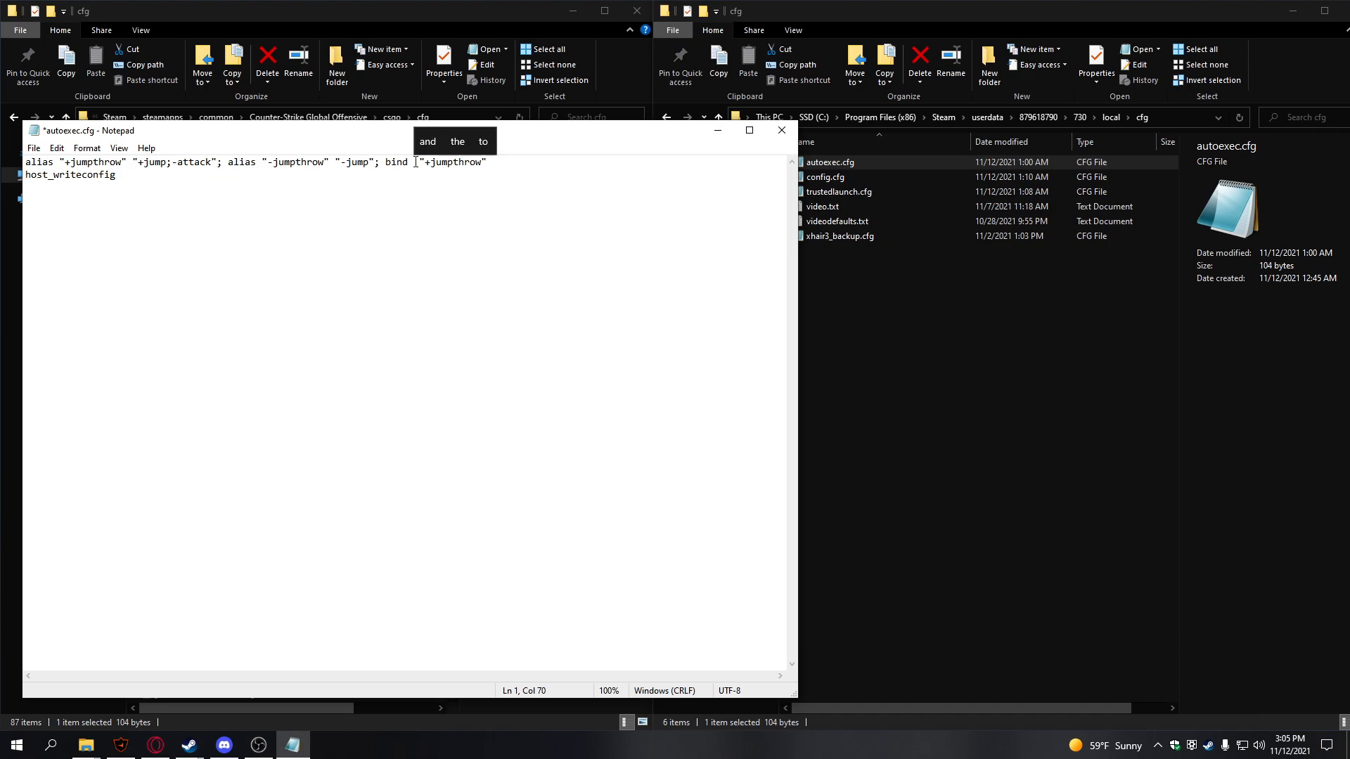
{"action": "type", "text": "END"}
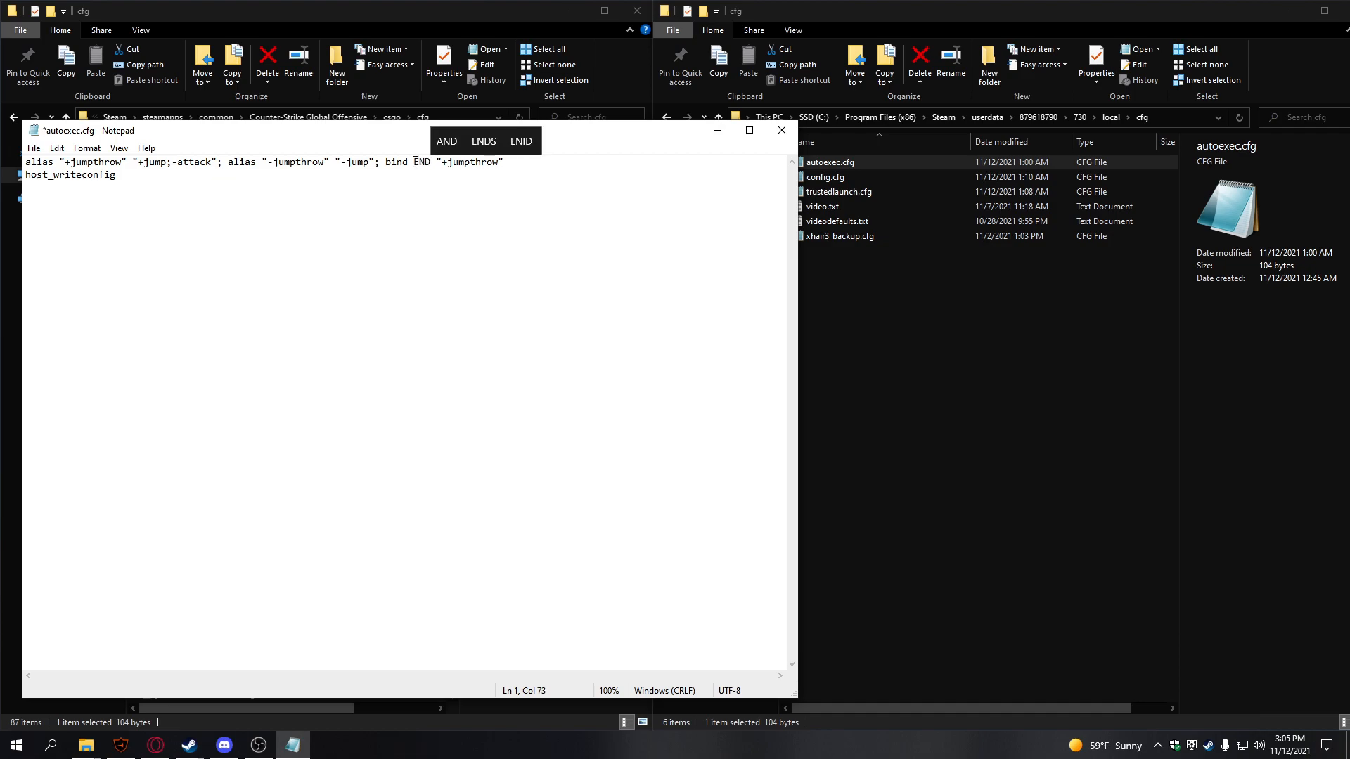
{"action": "type", "text": "v"}
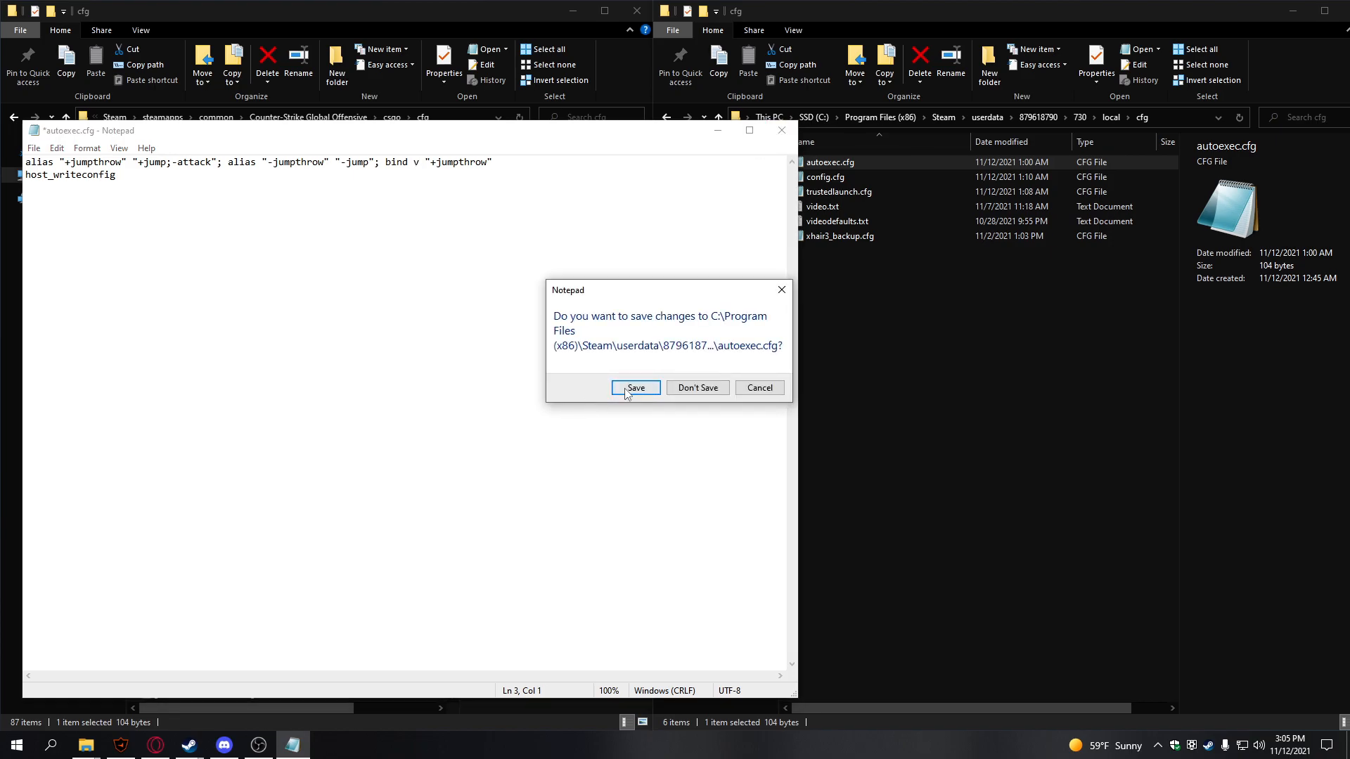
{"action": "left_click", "coordinate": [636, 388]}
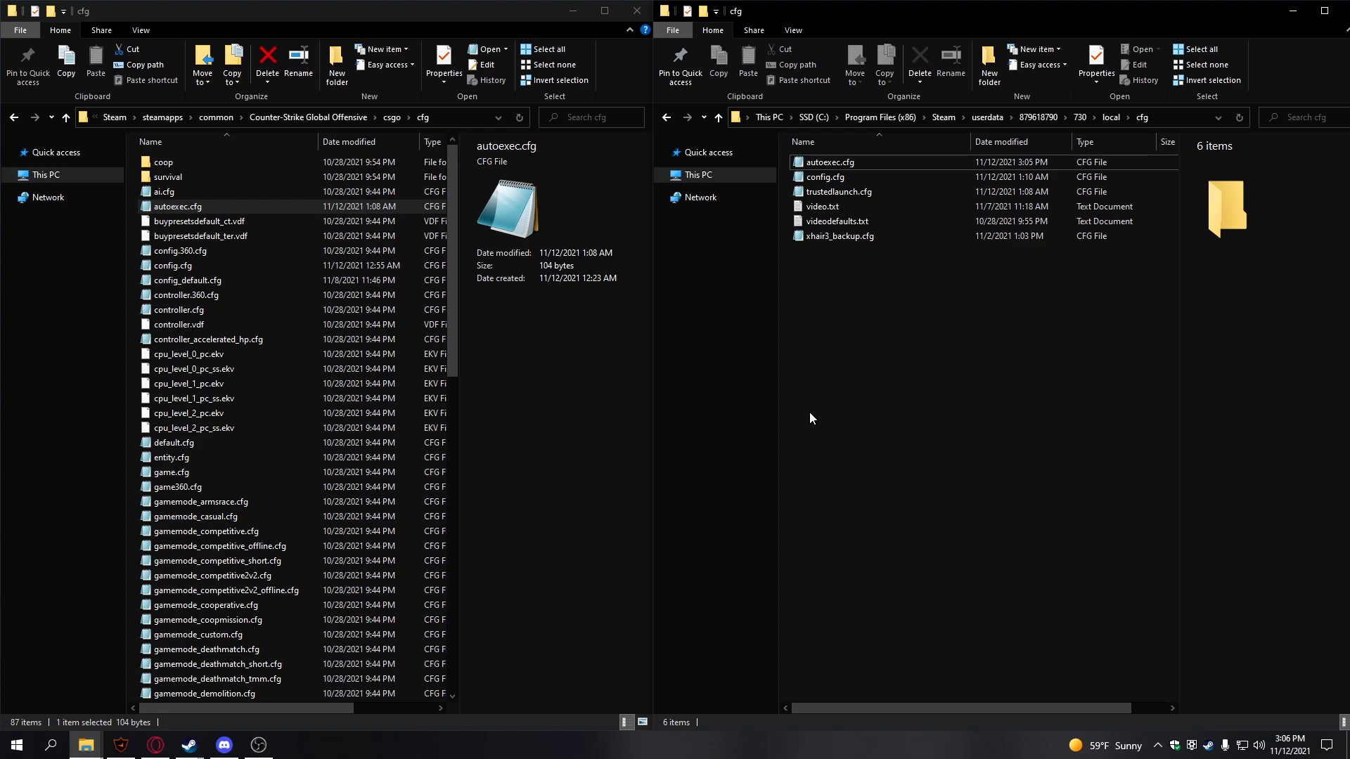